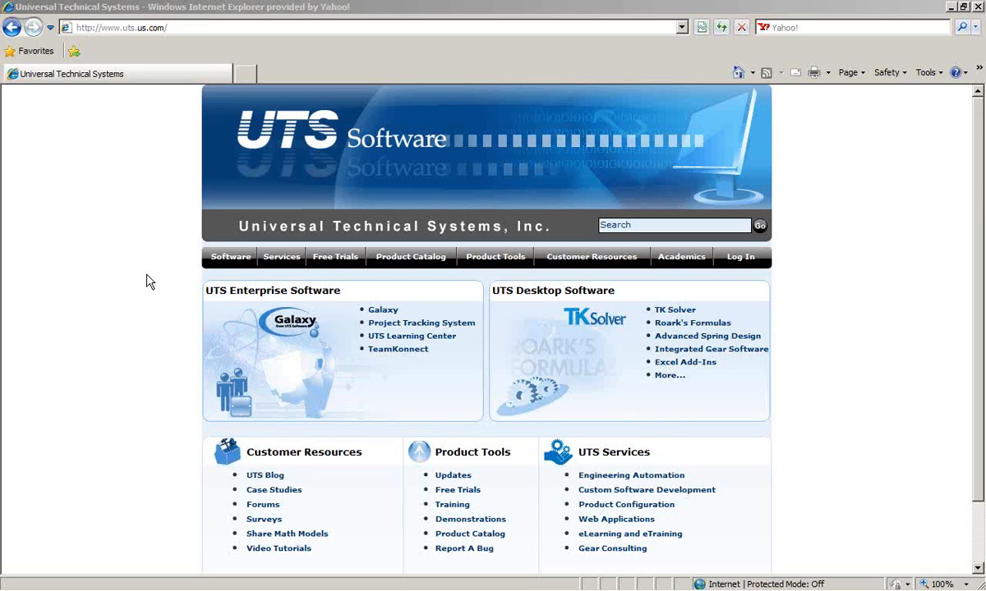
mouse_move(157, 284)
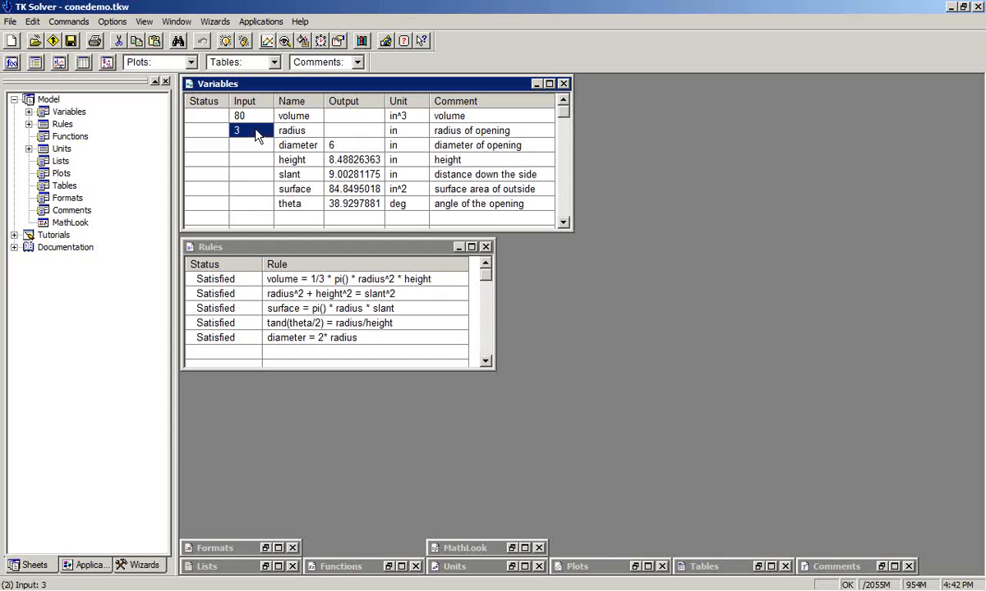
Enter slant 8.5 and re-solve, then put radius 3 back as an input.
click(250, 175)
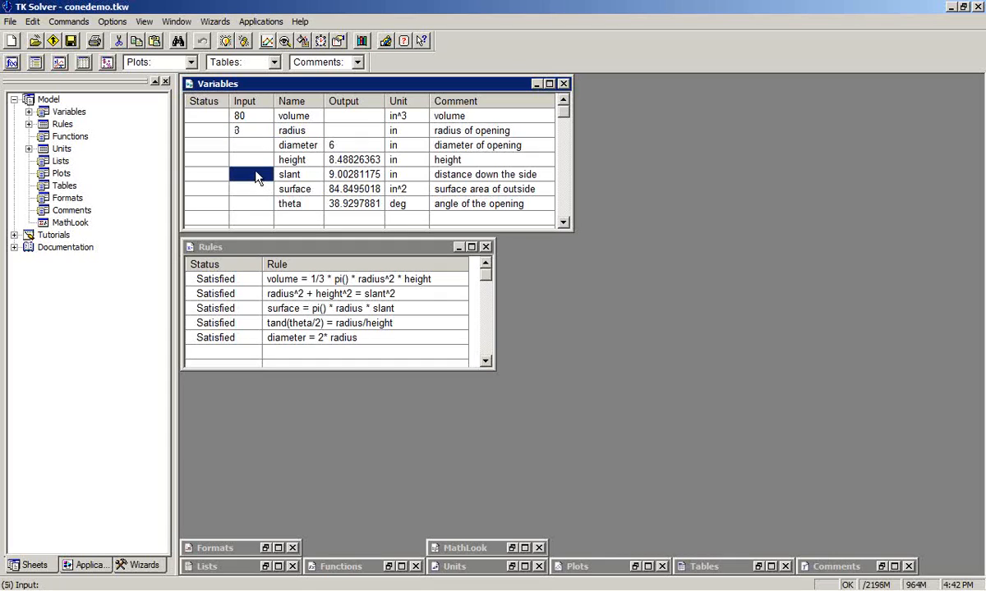
text(8.5)
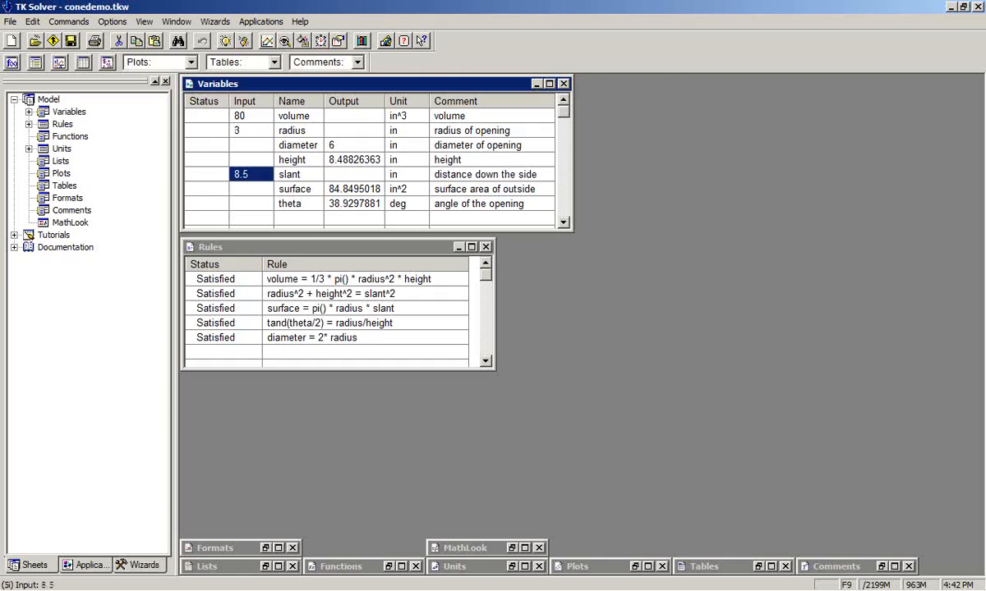
click(251, 130)
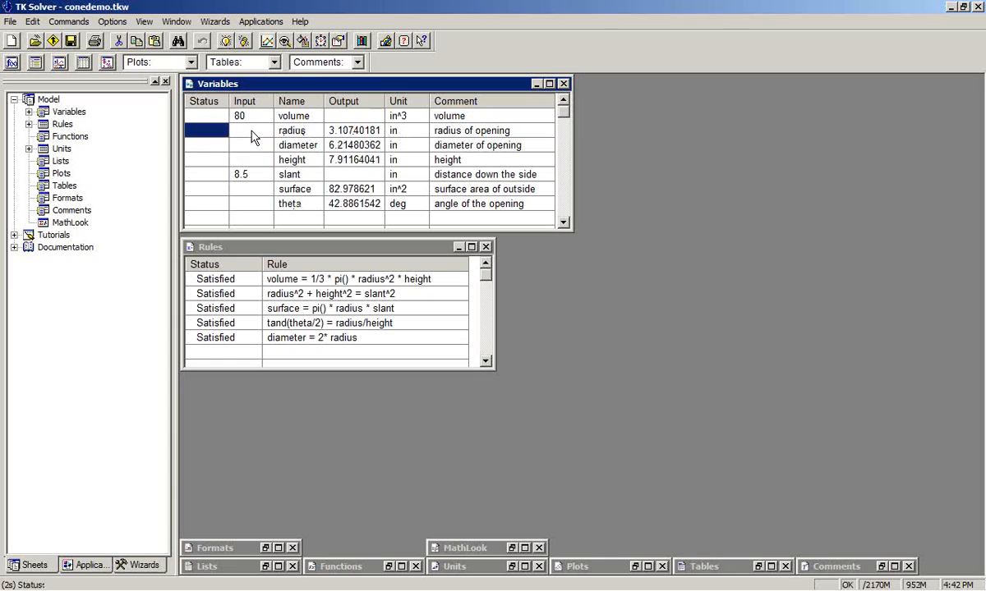
click(242, 130)
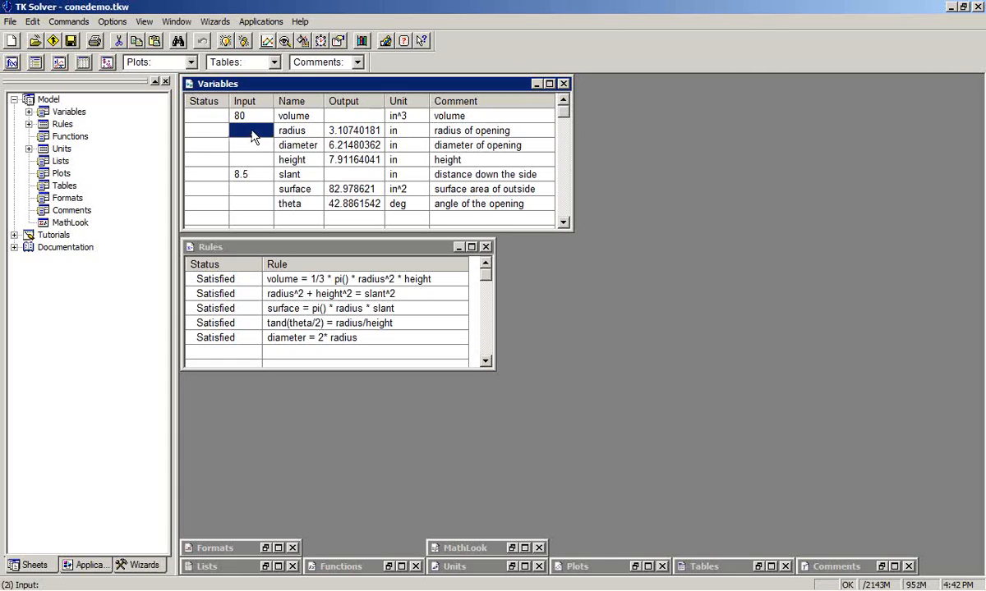
text(3)
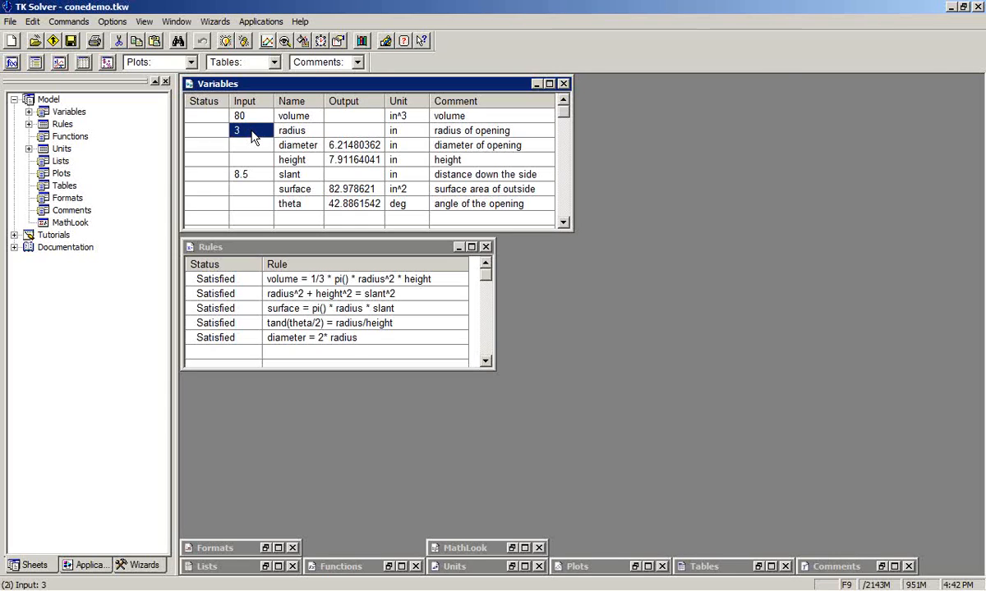
mouse_move(250, 122)
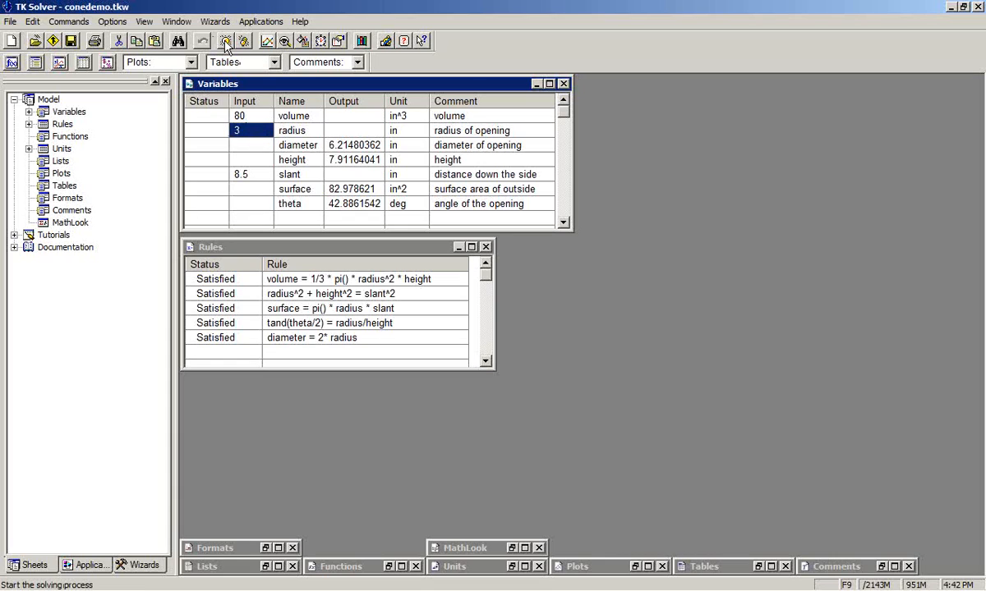
Solve with volume 80, radius 3 and slant 8.5, then dismiss the Inconsistent warning.
click(225, 41)
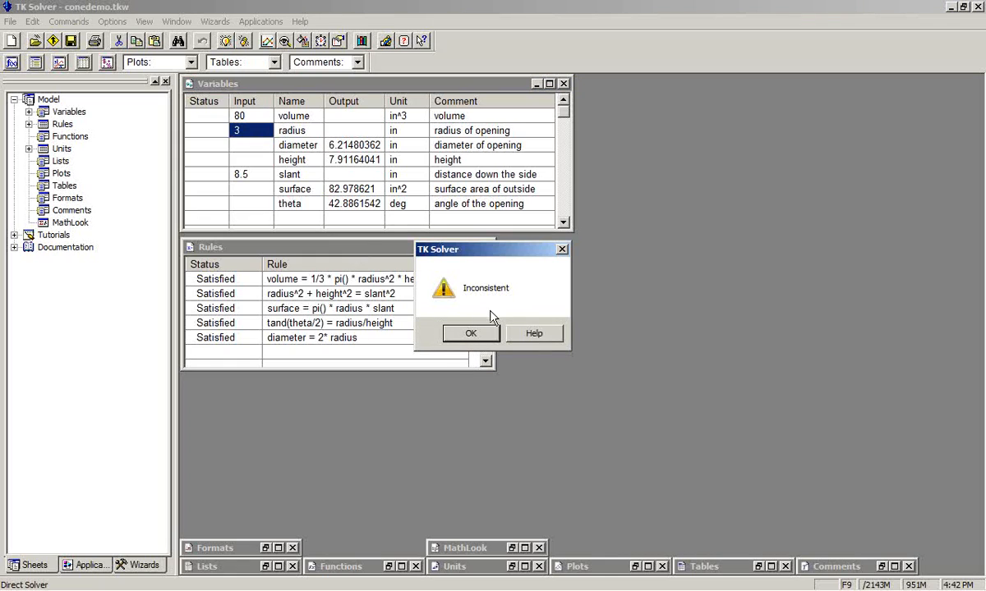
click(470, 333)
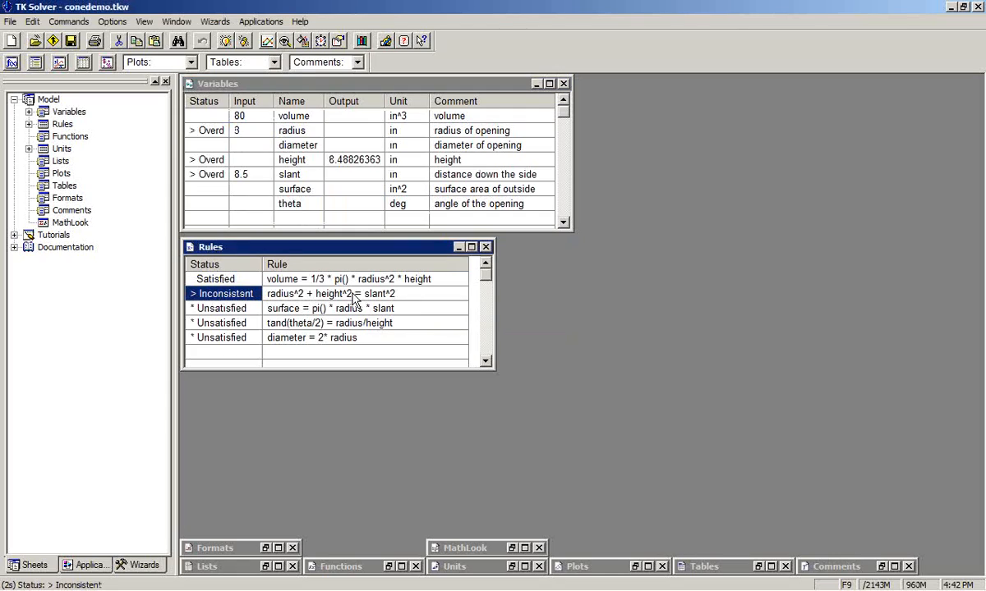
mouse_move(326, 298)
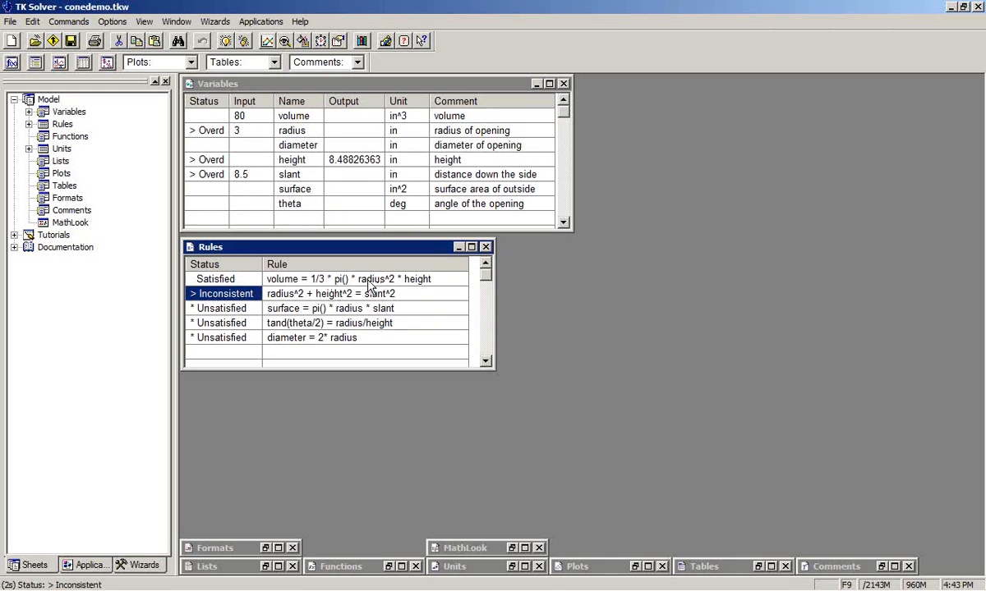
mouse_move(420, 283)
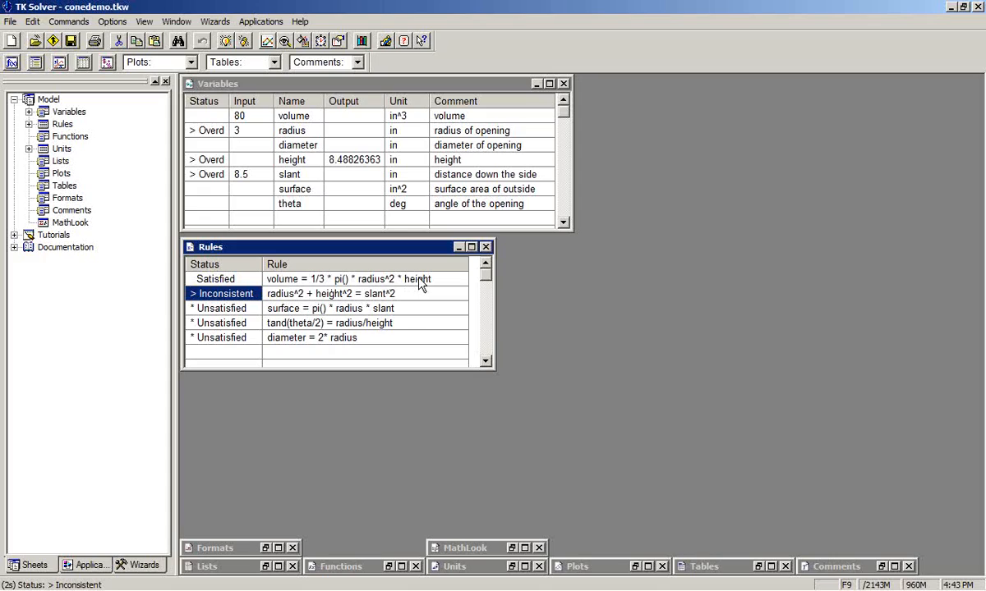
mouse_move(450, 285)
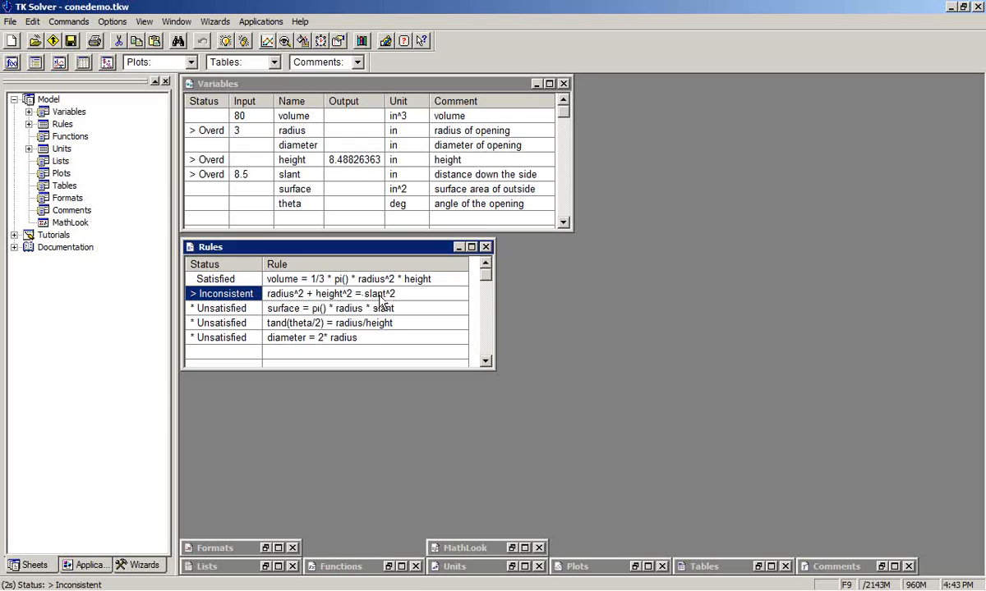
mouse_move(361, 298)
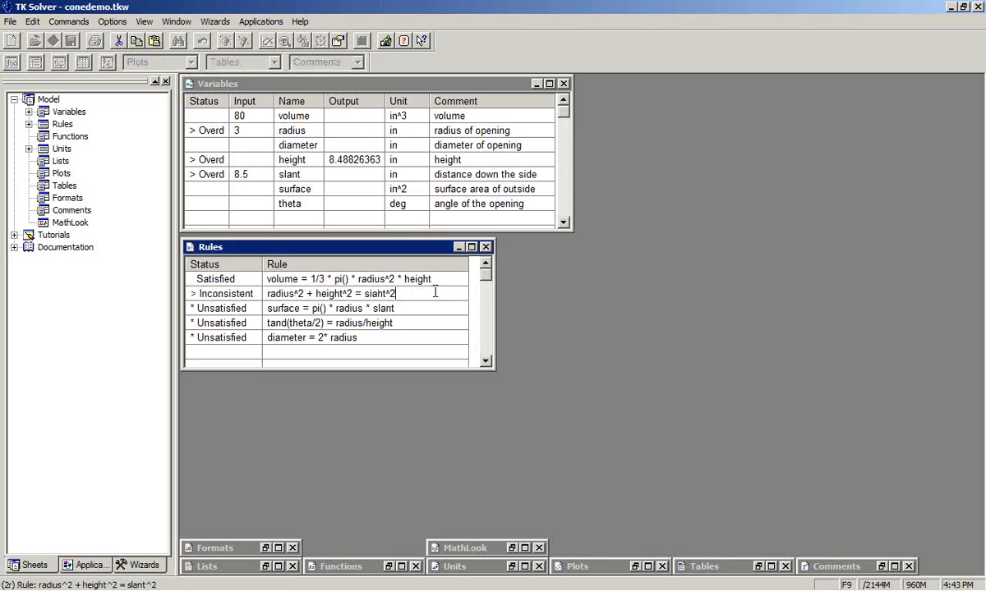
Add '+ error' to the slant rule, solve, and enter a new radius input.
text(+ en)
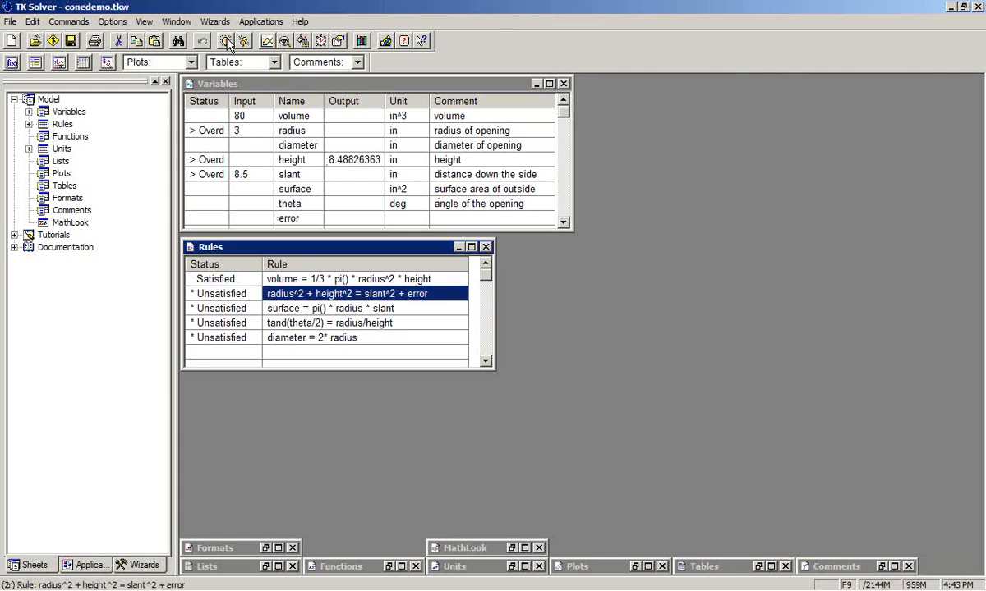
click(225, 40)
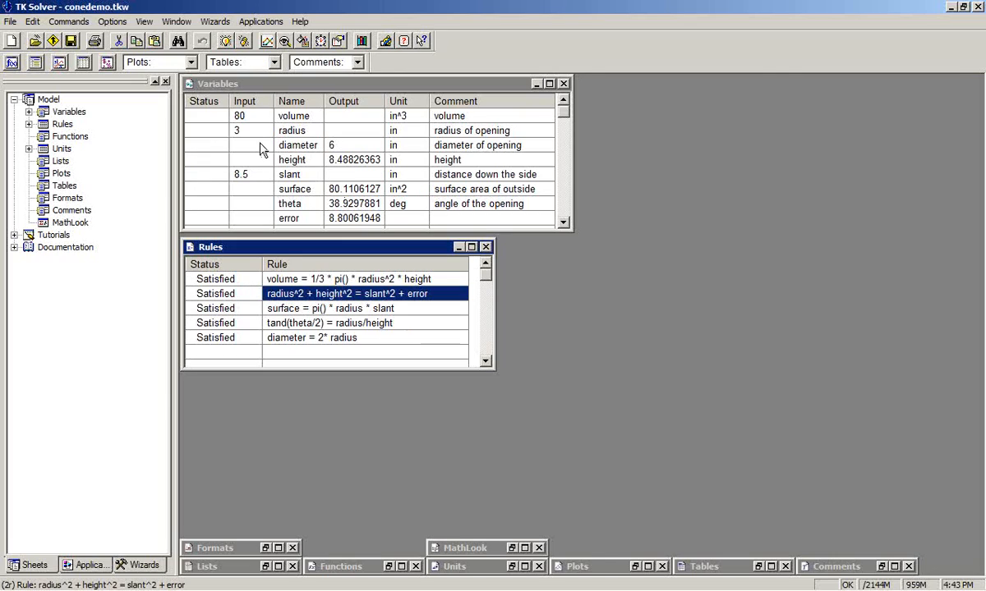
click(247, 130)
text(2.5)
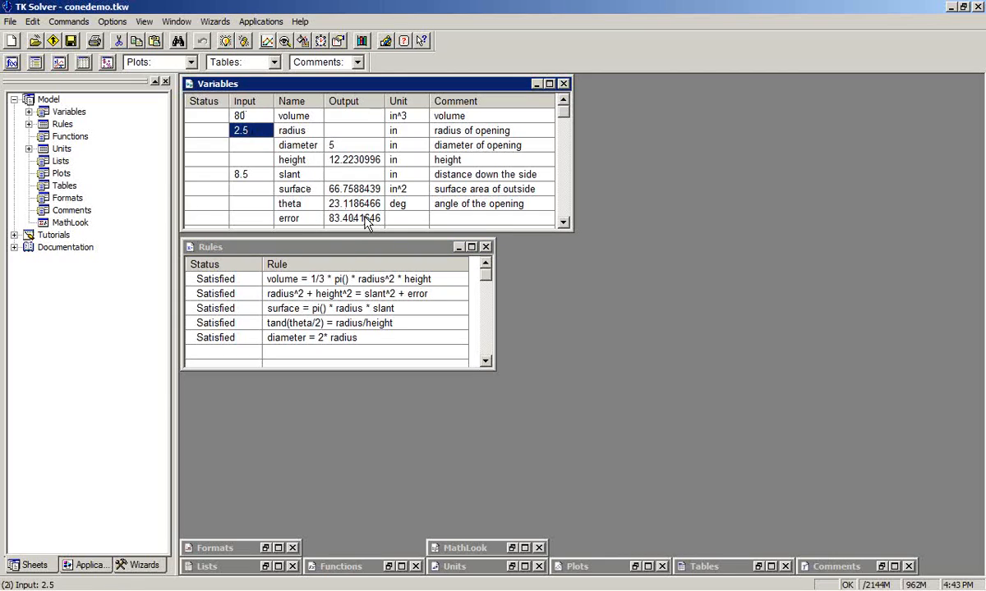
text(3.)
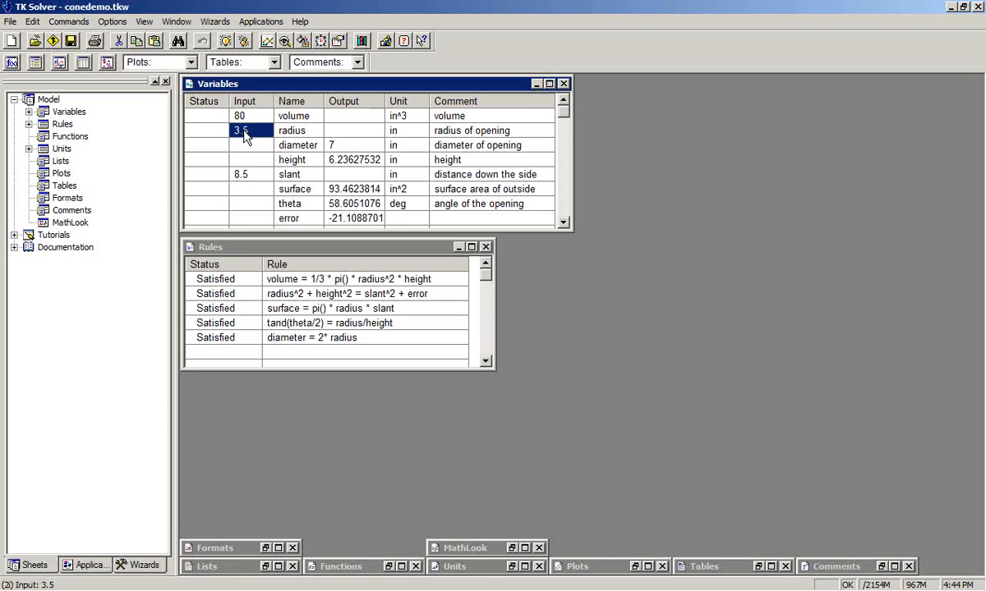
mouse_move(265, 158)
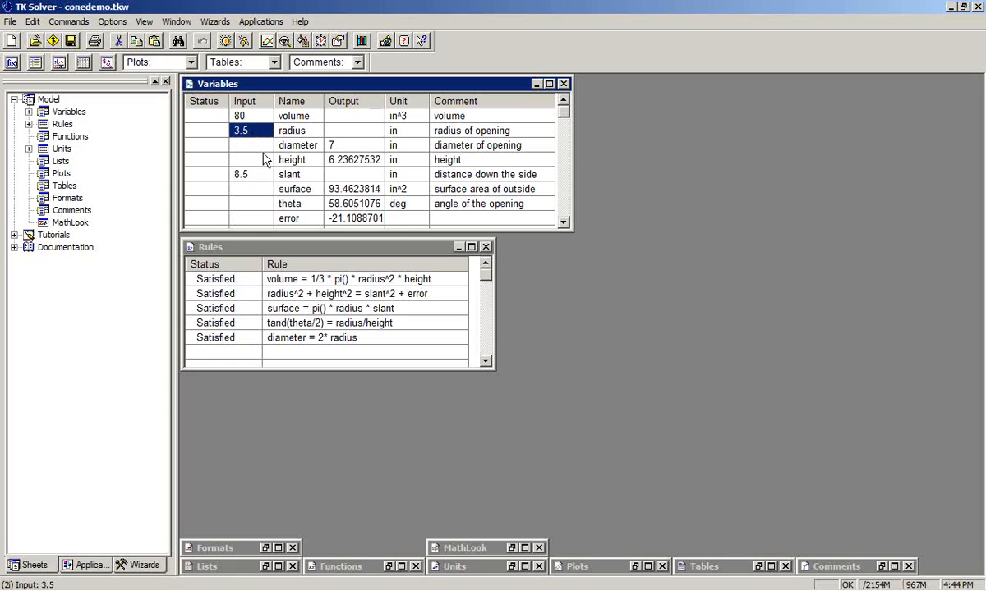
mouse_move(327, 224)
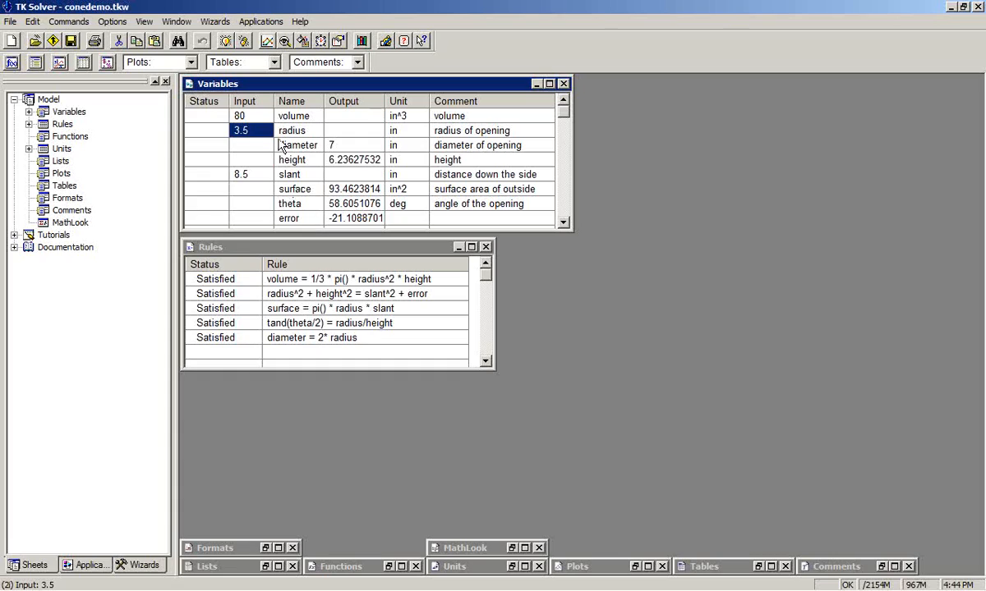
mouse_move(277, 135)
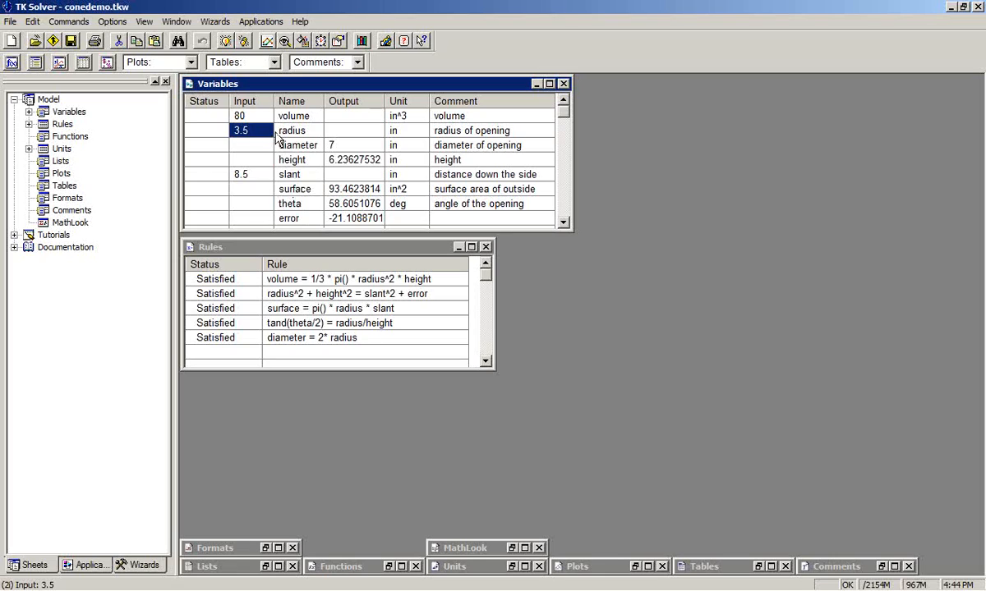
mouse_move(308, 146)
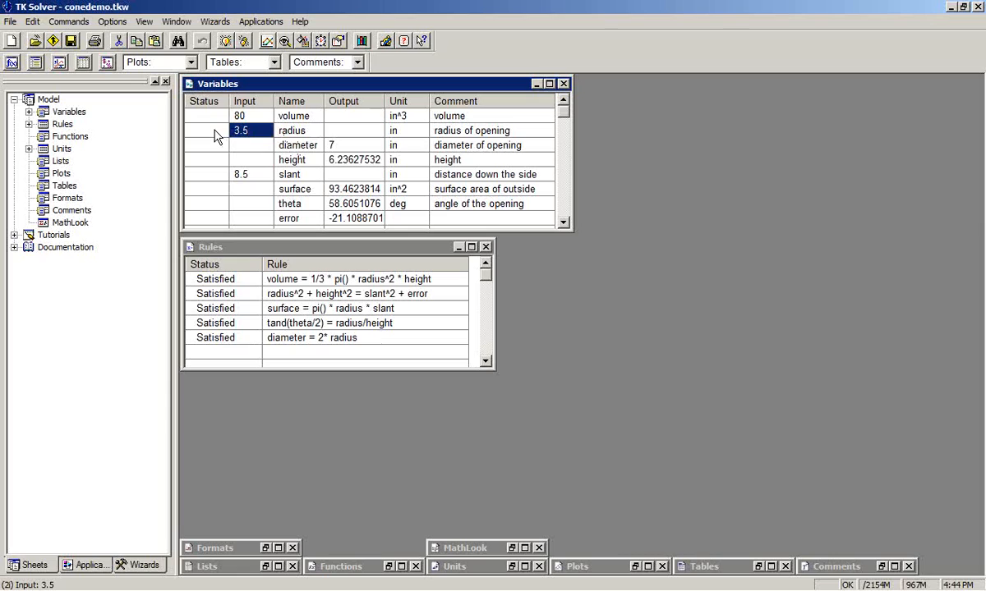
Make radius a list variable filled linearly from 2 to 8.5, step 0.01.
click(205, 130)
text(L)
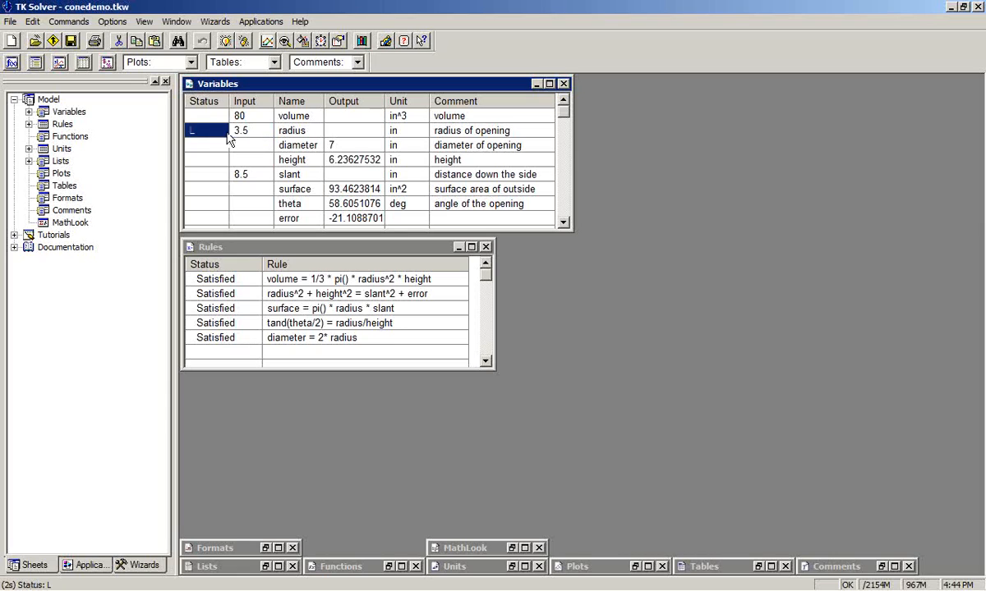
click(206, 218)
text(L)
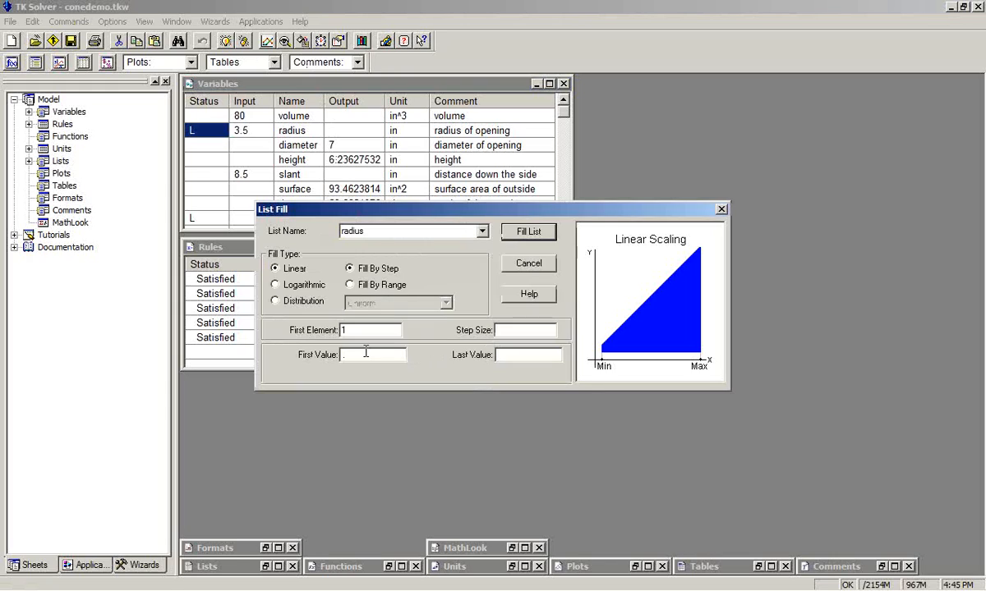
text(2)
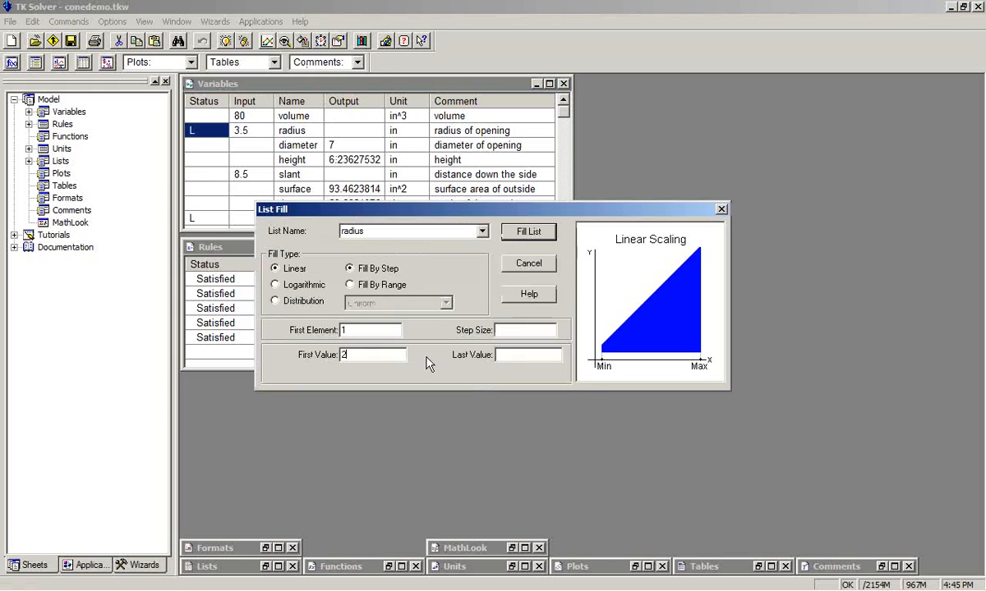
click(525, 354)
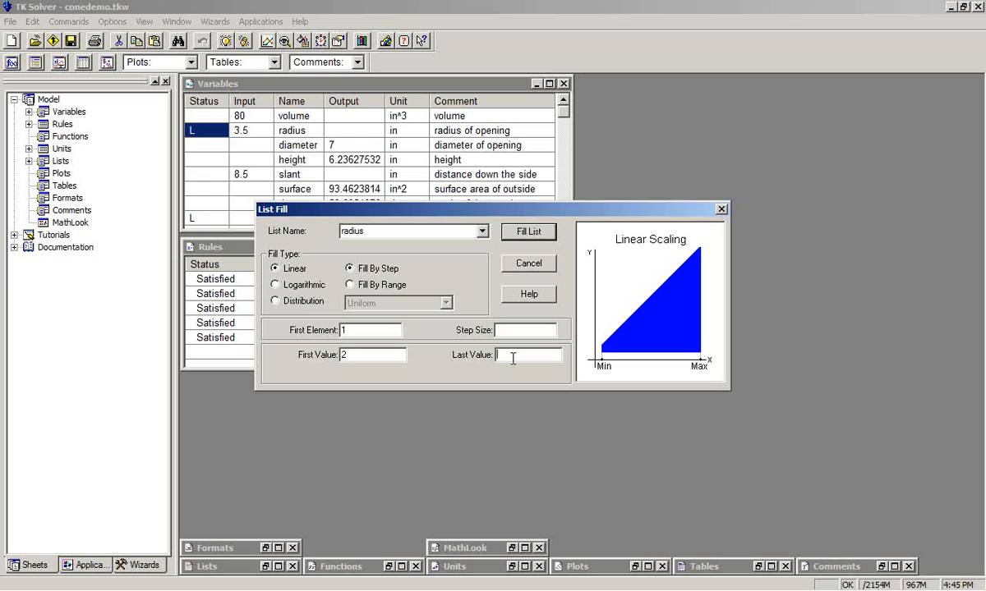
text(8.5)
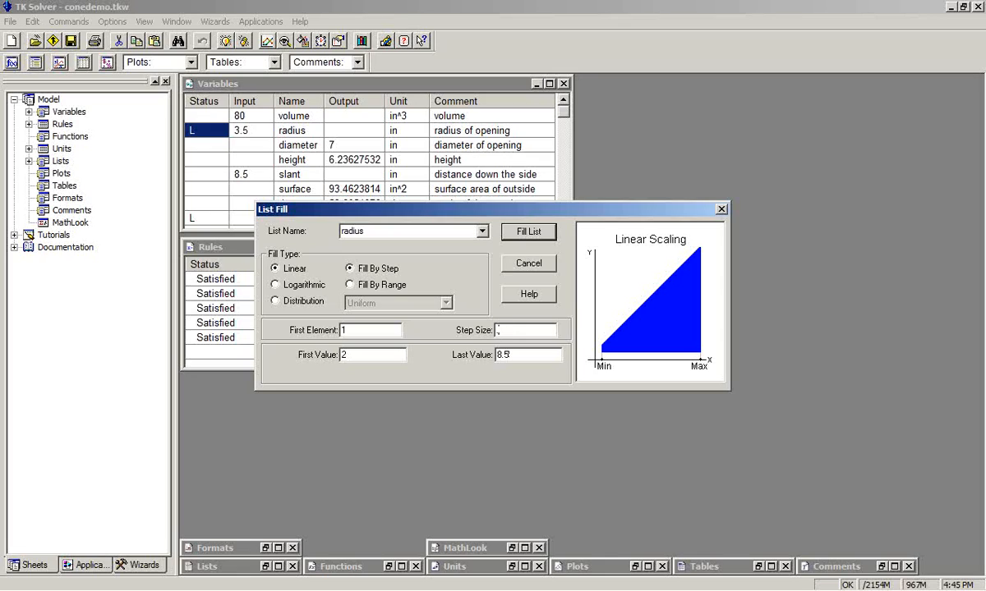
text(.01)
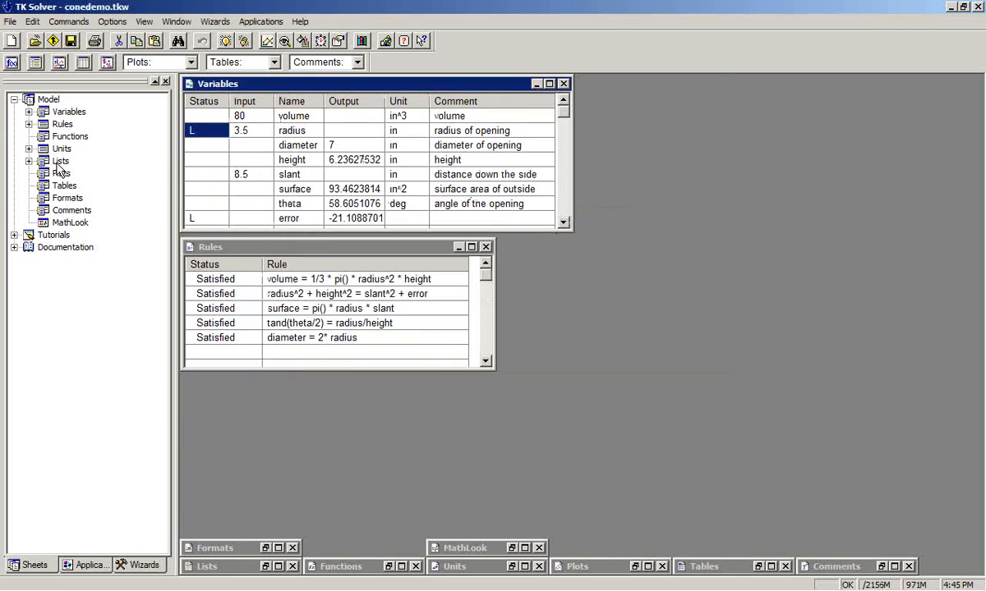
Open the error list and scroll to elements 644–645, where the sign changes.
click(30, 161)
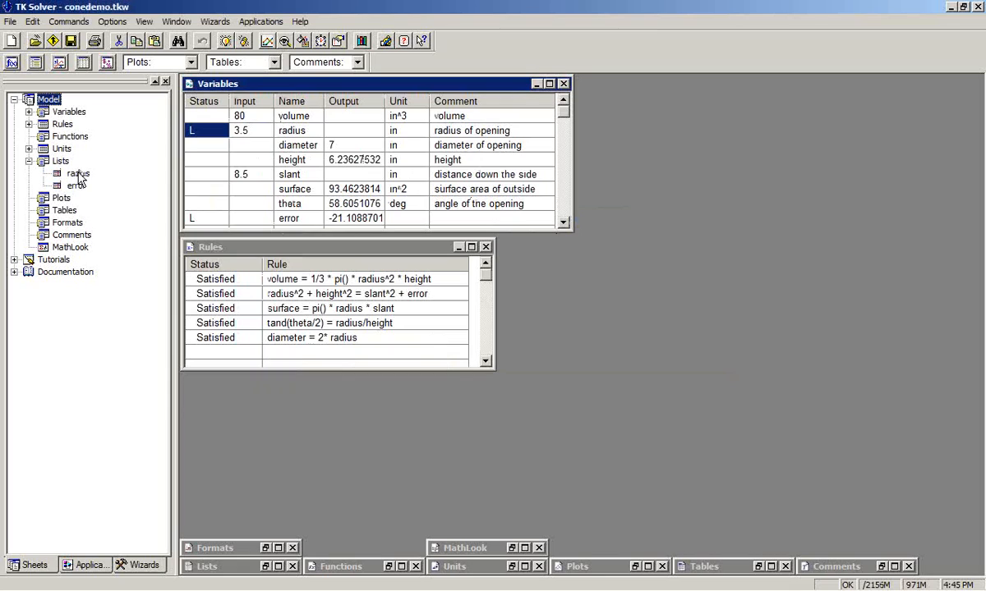
double_click(77, 173)
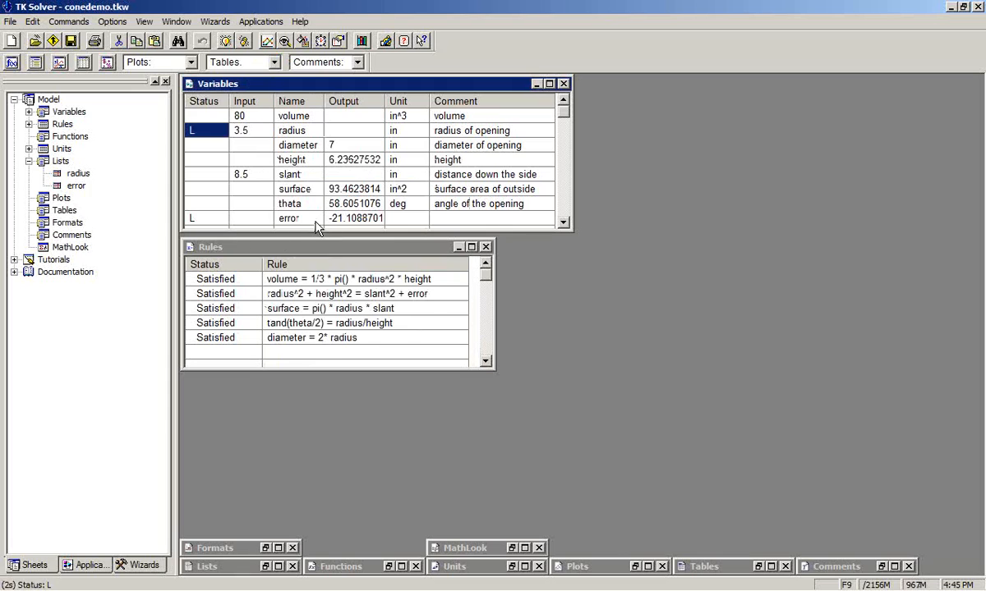
double_click(77, 186)
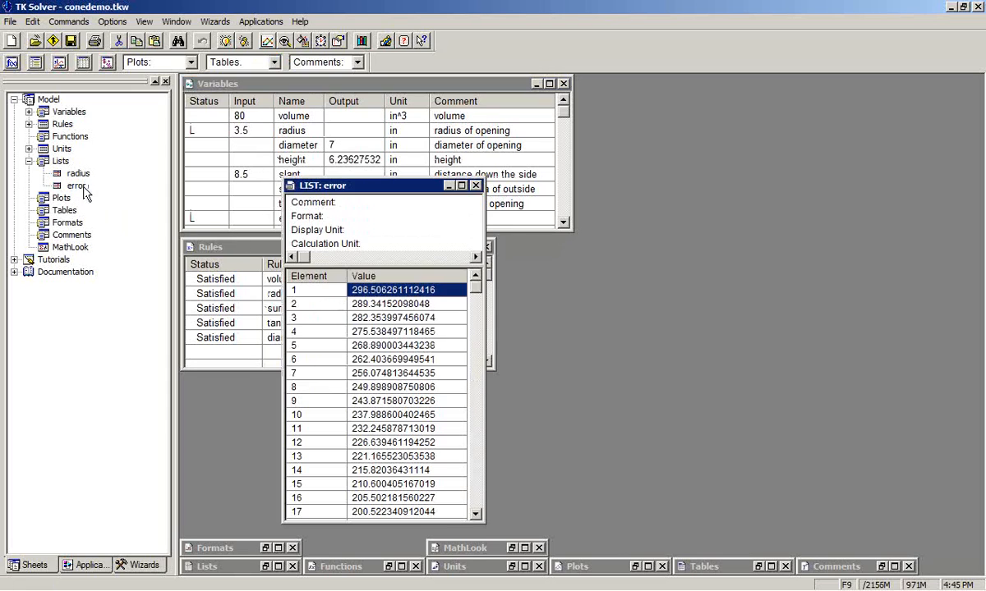
scroll(down, 3)
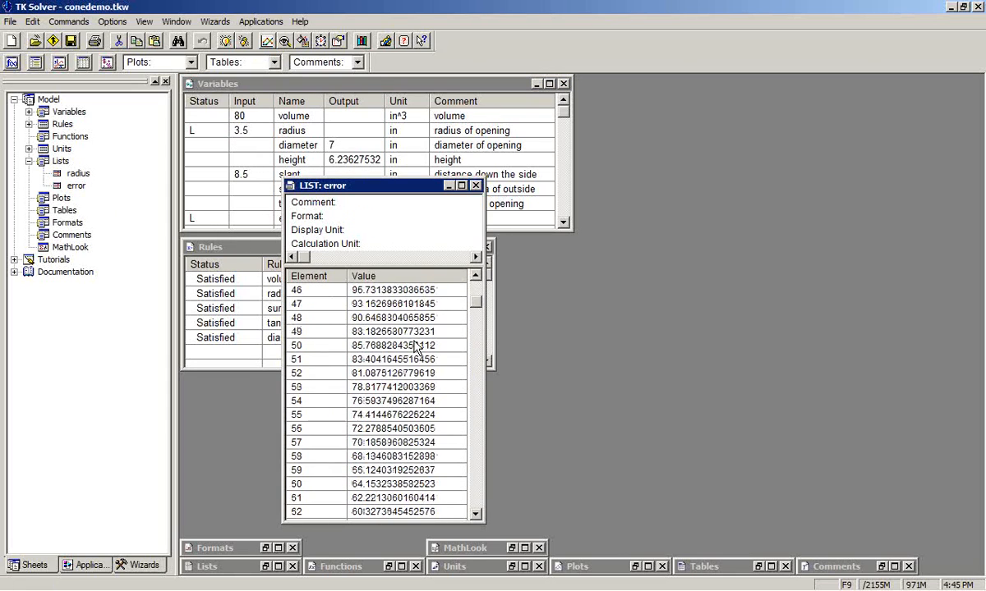
scroll(down, 3)
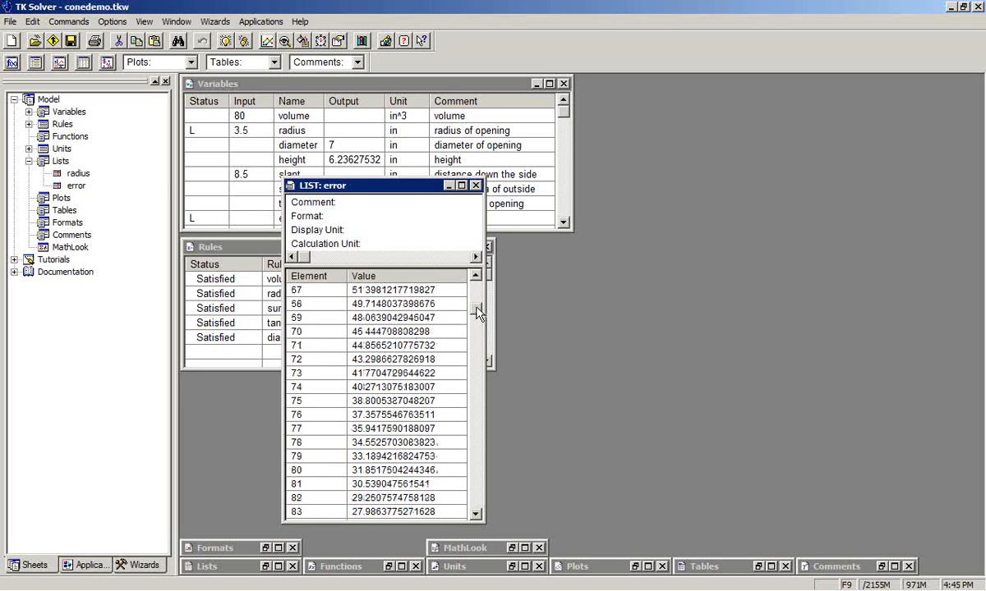
scroll(down, 3)
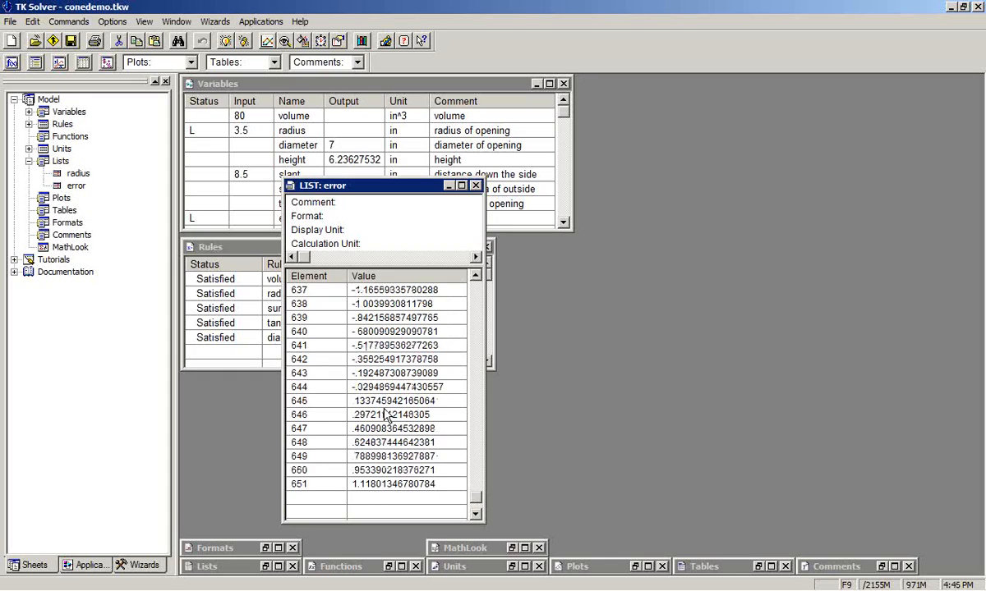
mouse_move(329, 406)
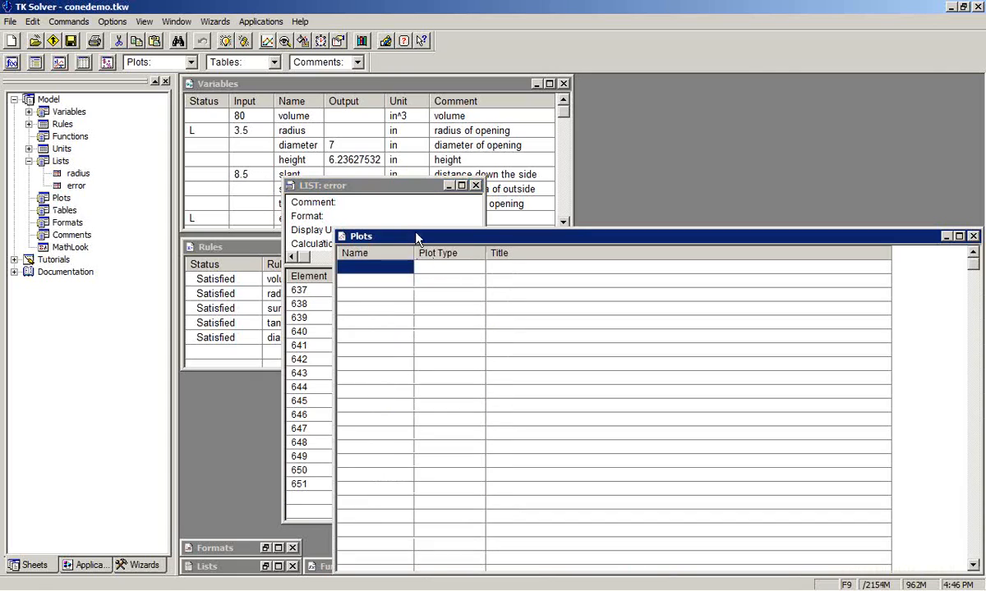
Add line chart 'error' with radius on X, error on Y, grid on.
text(error)
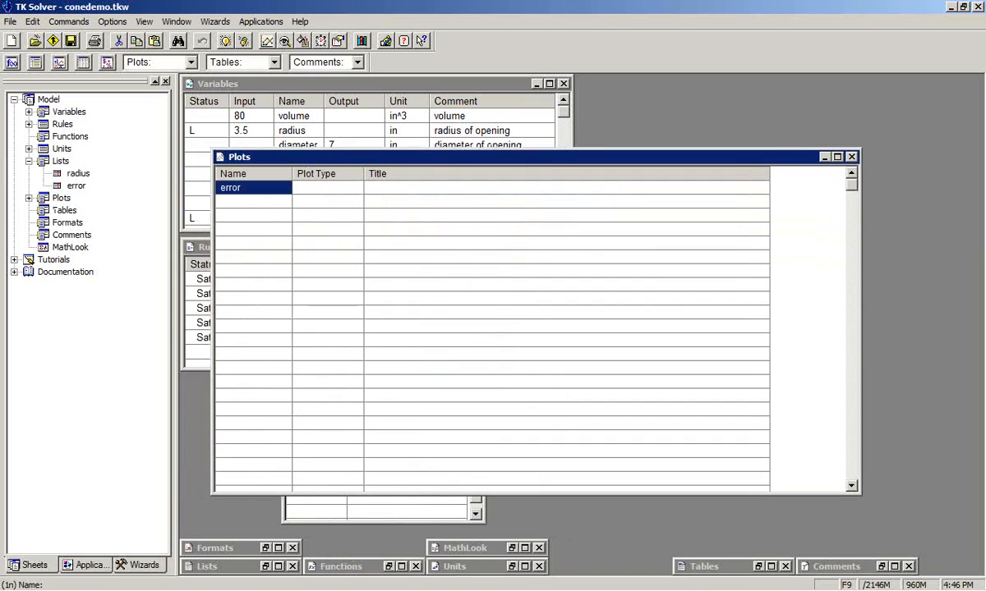
click(327, 188)
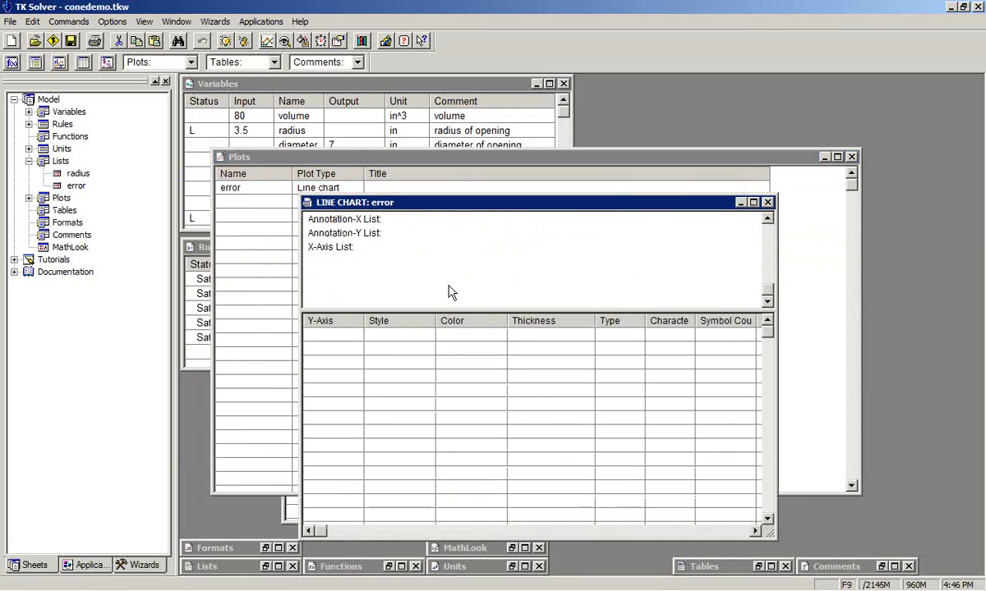
click(513, 246)
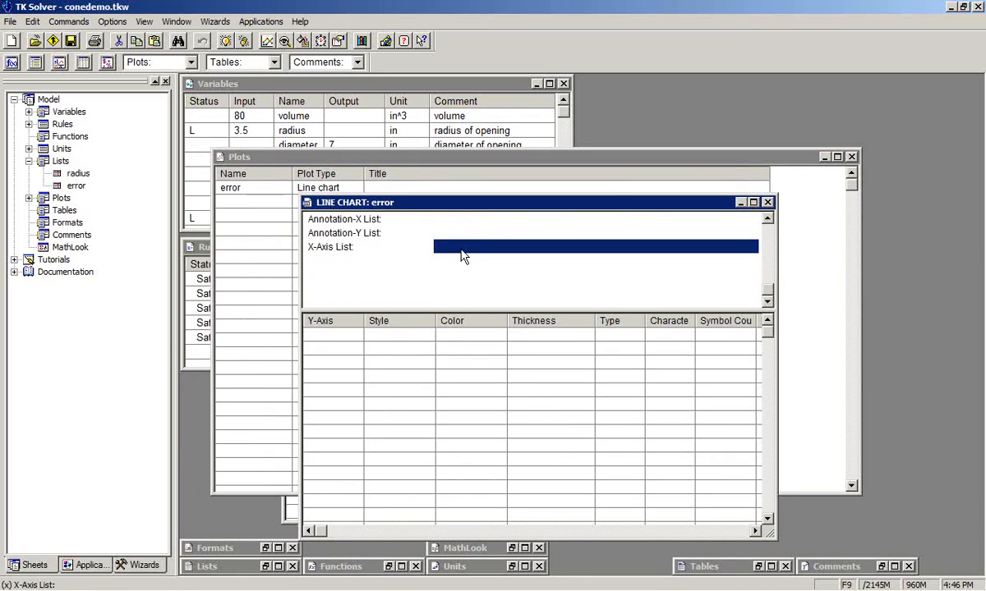
text(radius!)
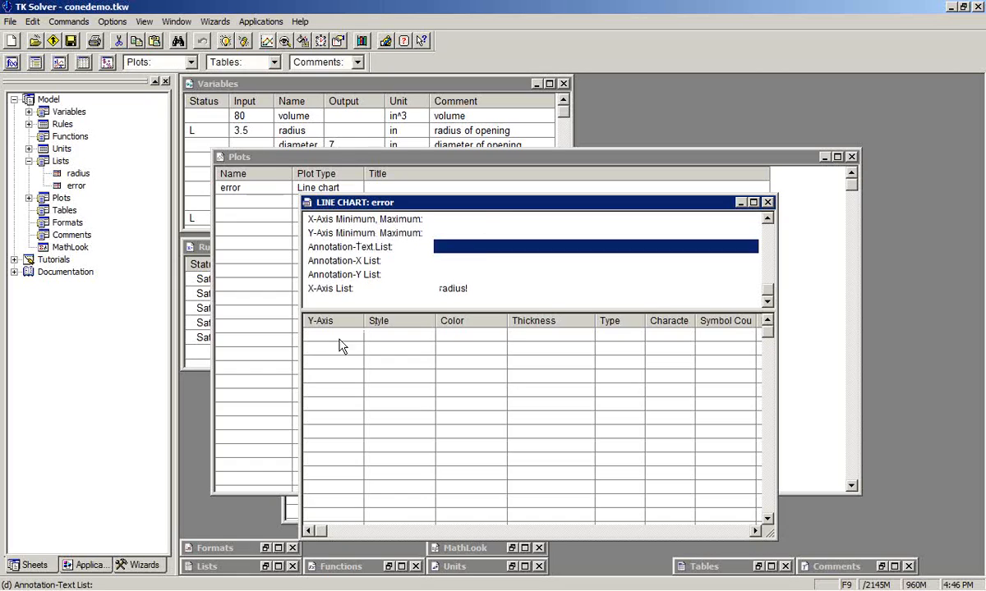
text(error)
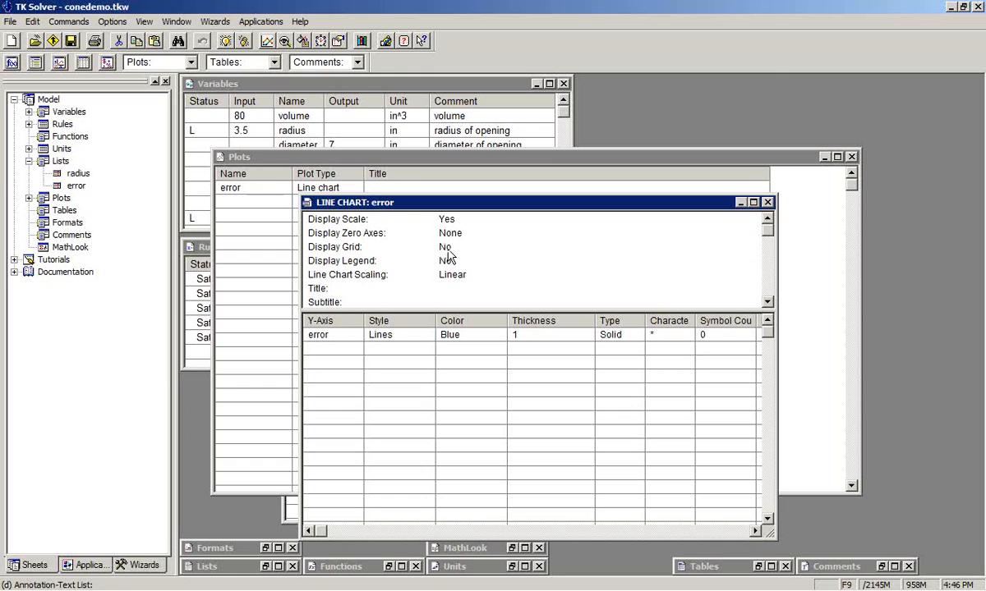
click(446, 246)
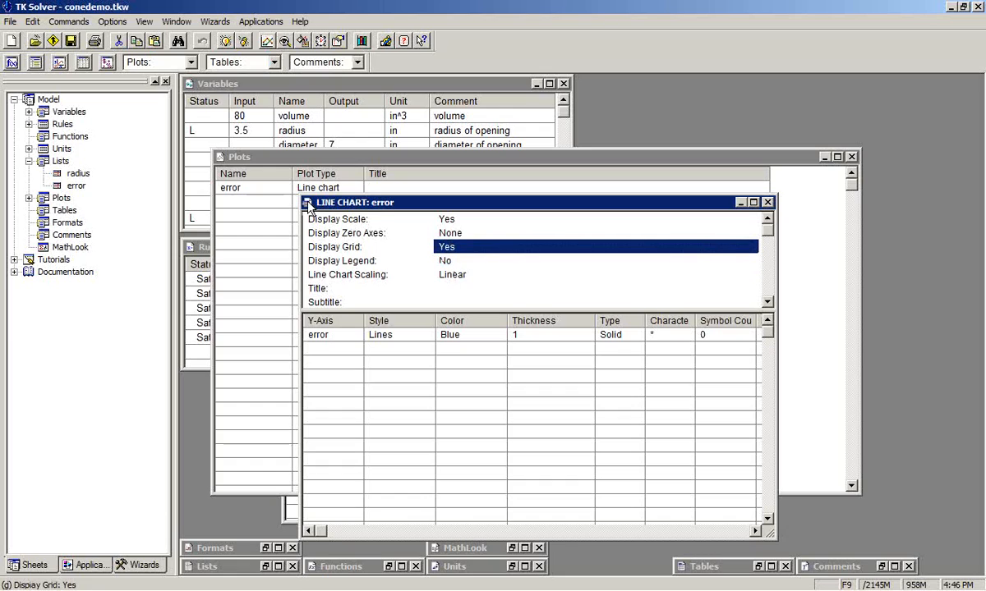
click(219, 157)
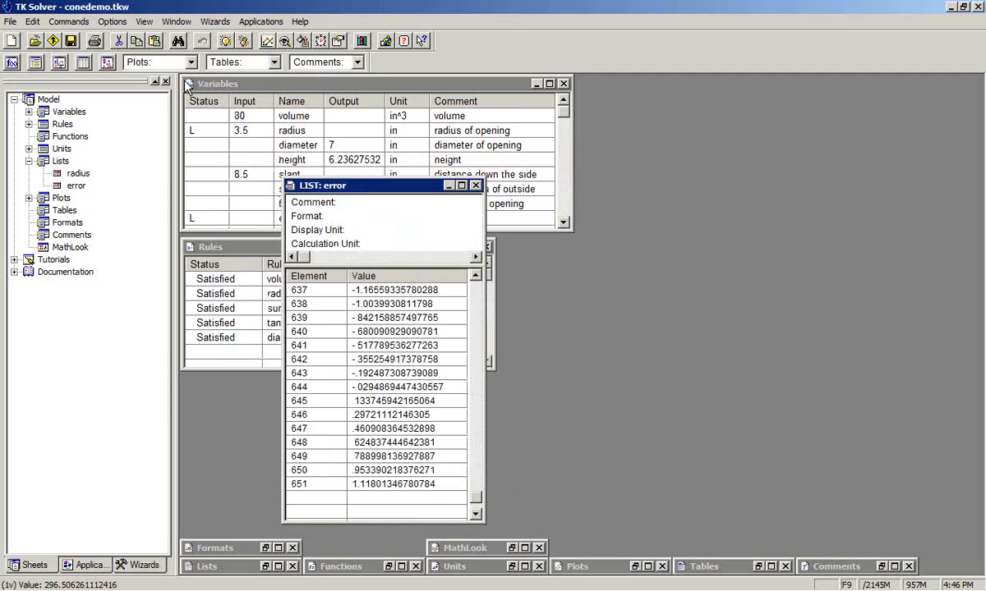
click(181, 79)
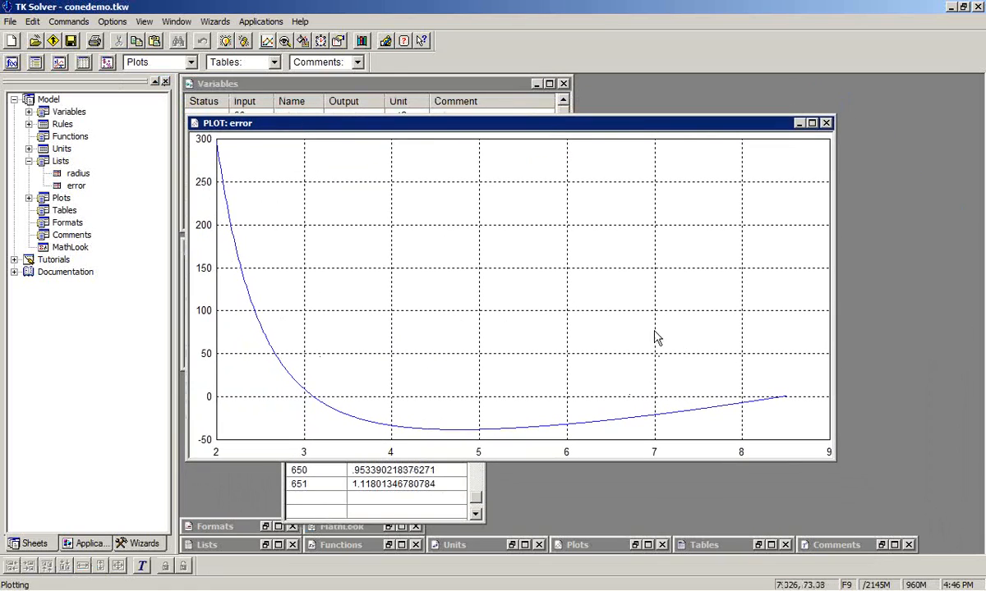
mouse_move(643, 365)
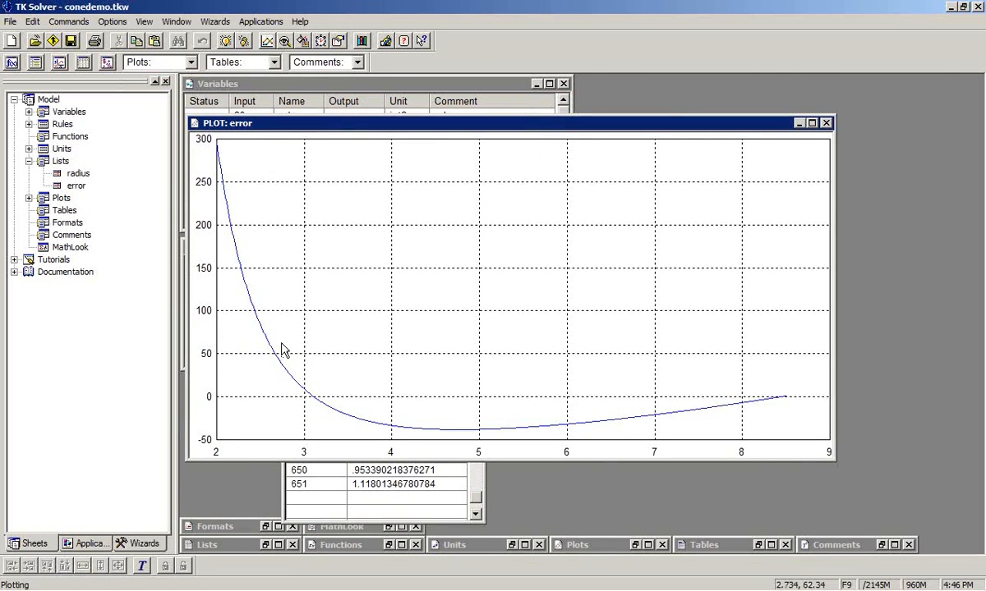
mouse_move(317, 405)
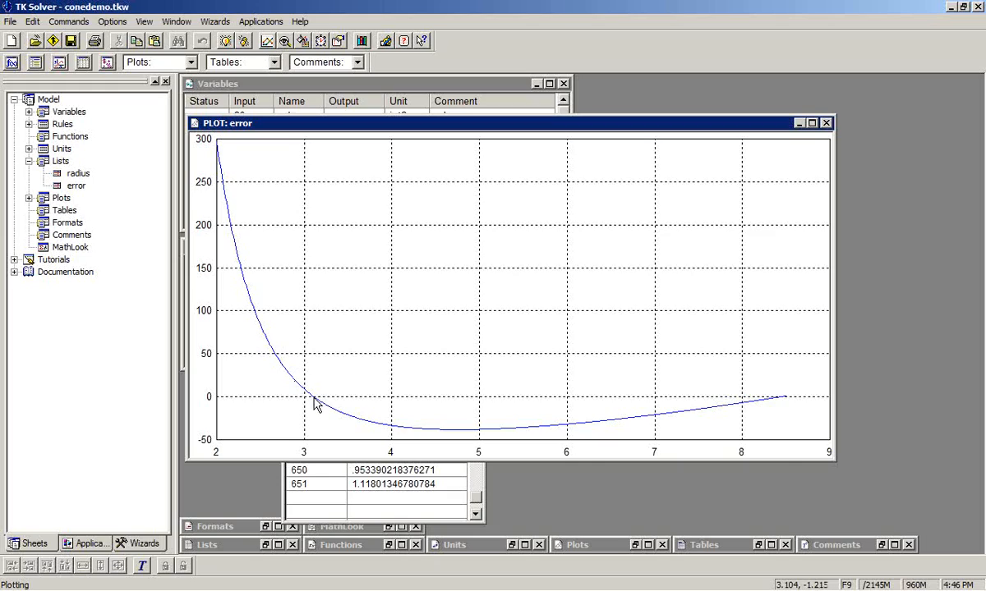
mouse_move(758, 410)
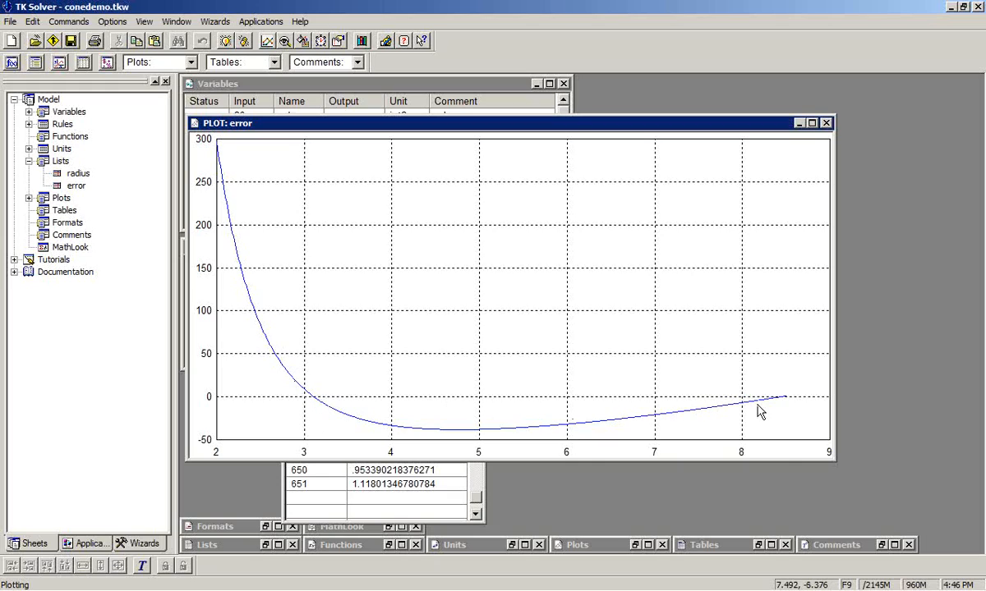
mouse_move(511, 378)
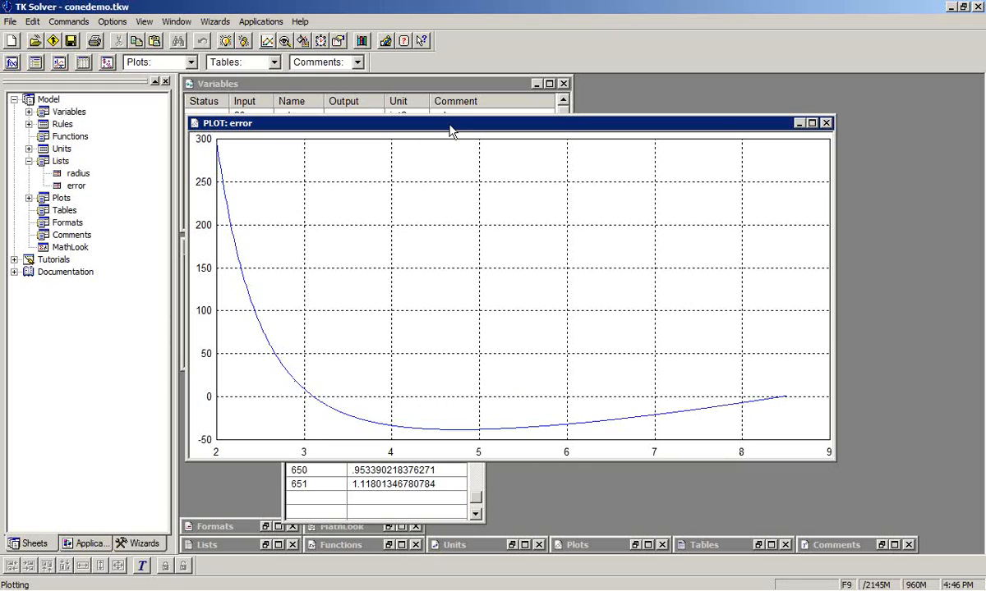
mouse_move(311, 412)
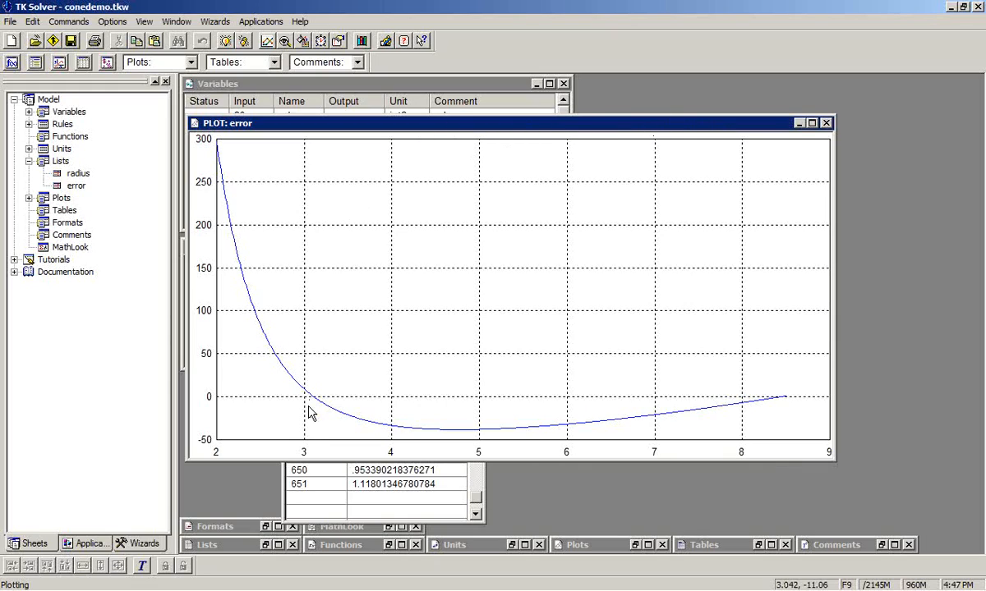
mouse_move(238, 285)
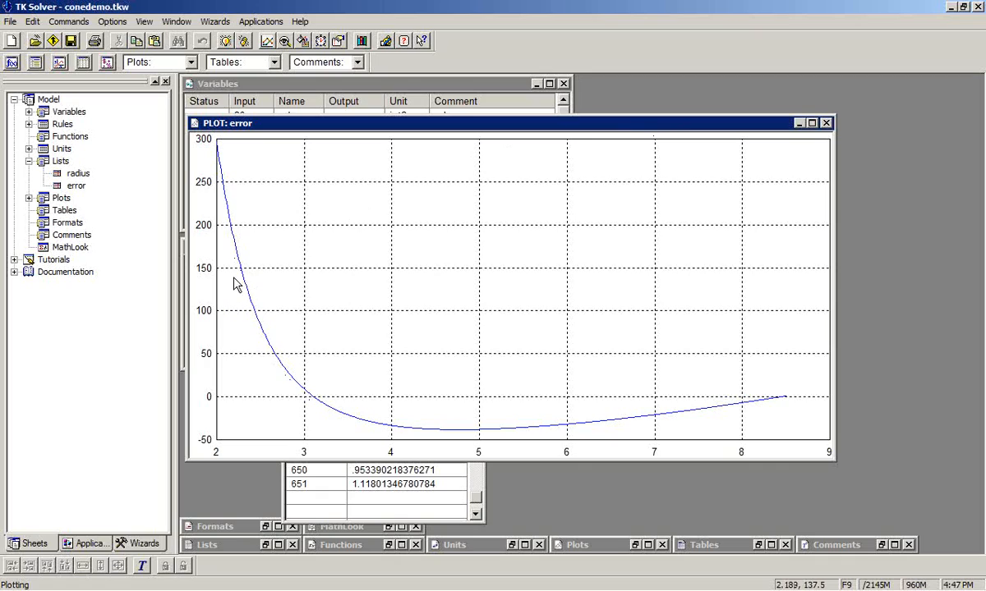
mouse_move(621, 448)
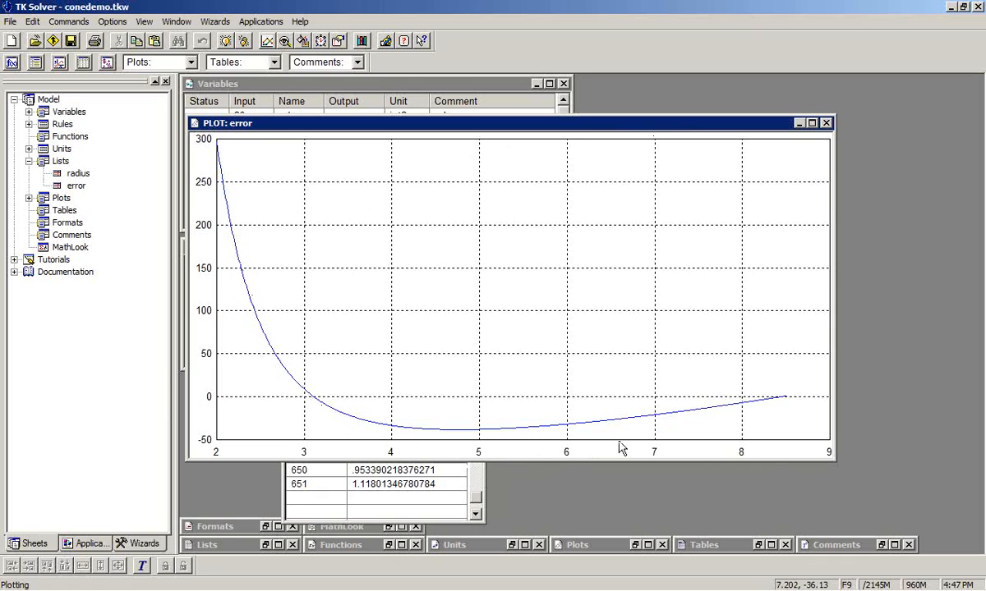
mouse_move(345, 419)
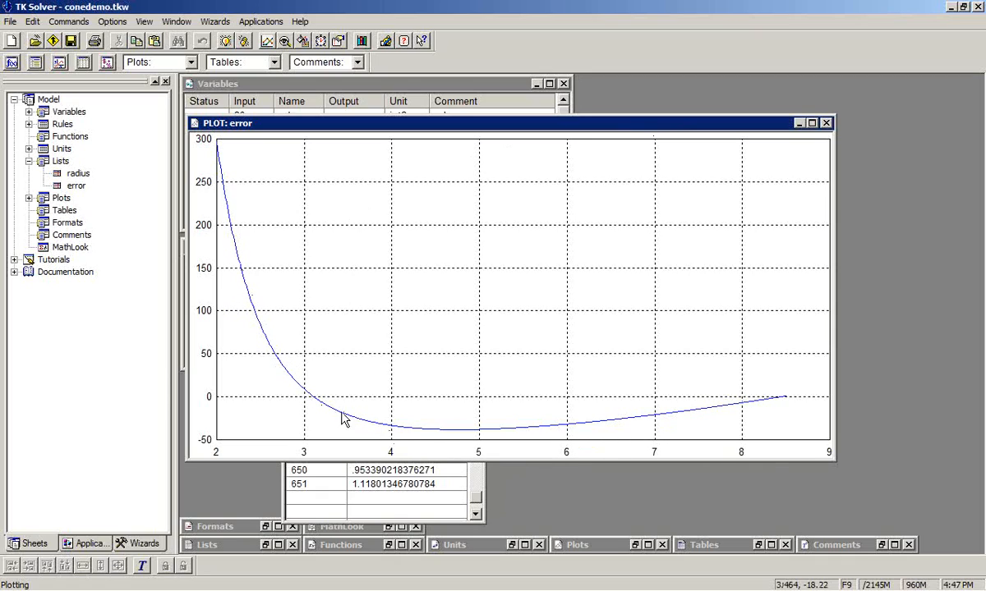
mouse_move(286, 364)
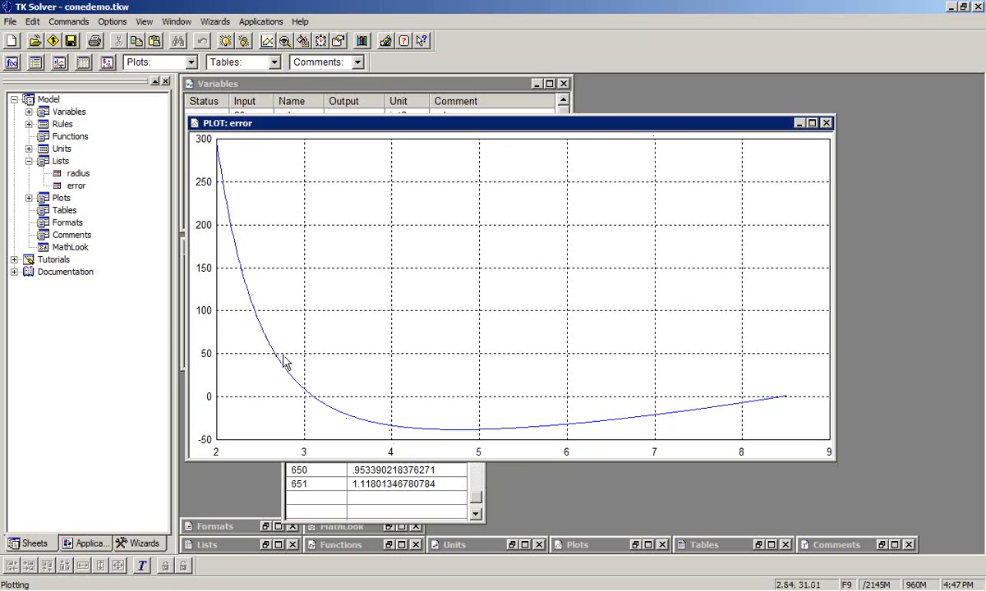
mouse_move(320, 415)
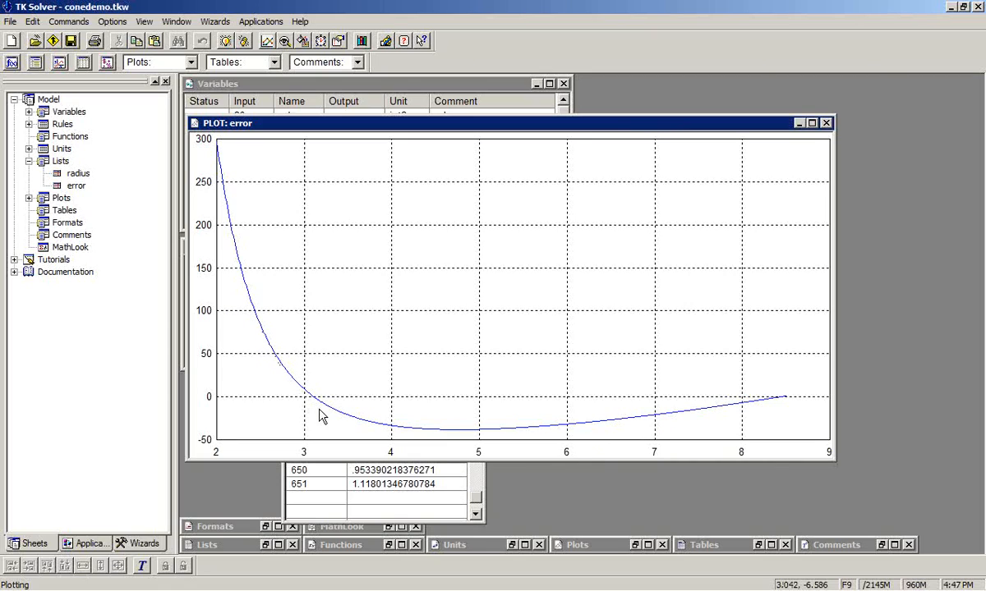
mouse_move(319, 406)
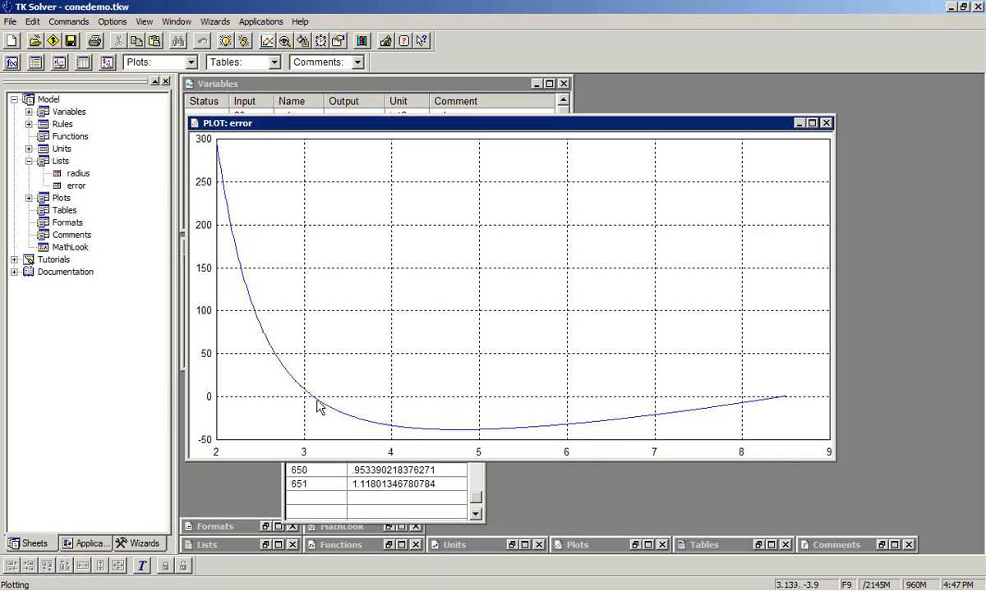
mouse_move(321, 407)
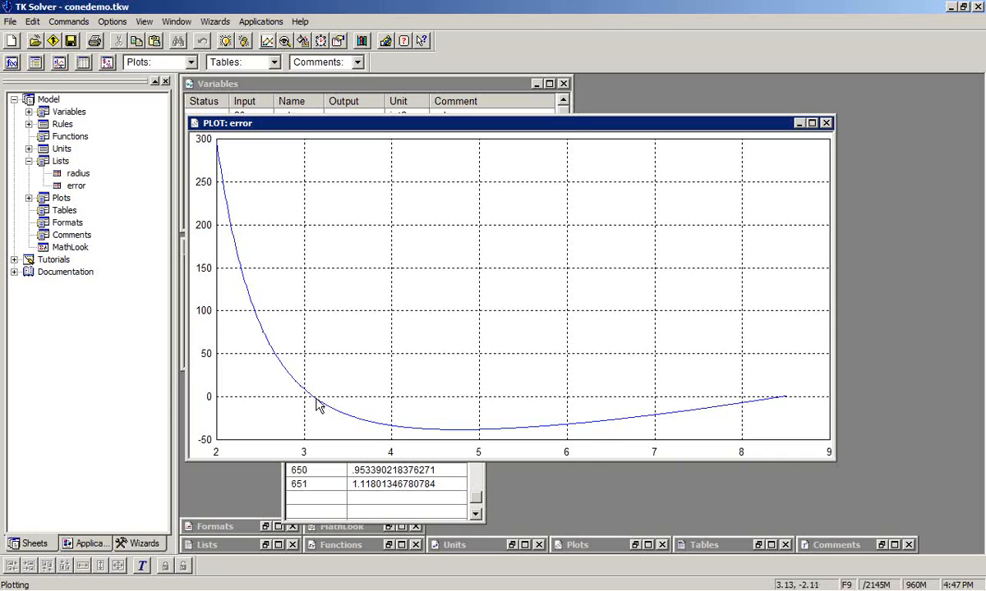
mouse_move(427, 423)
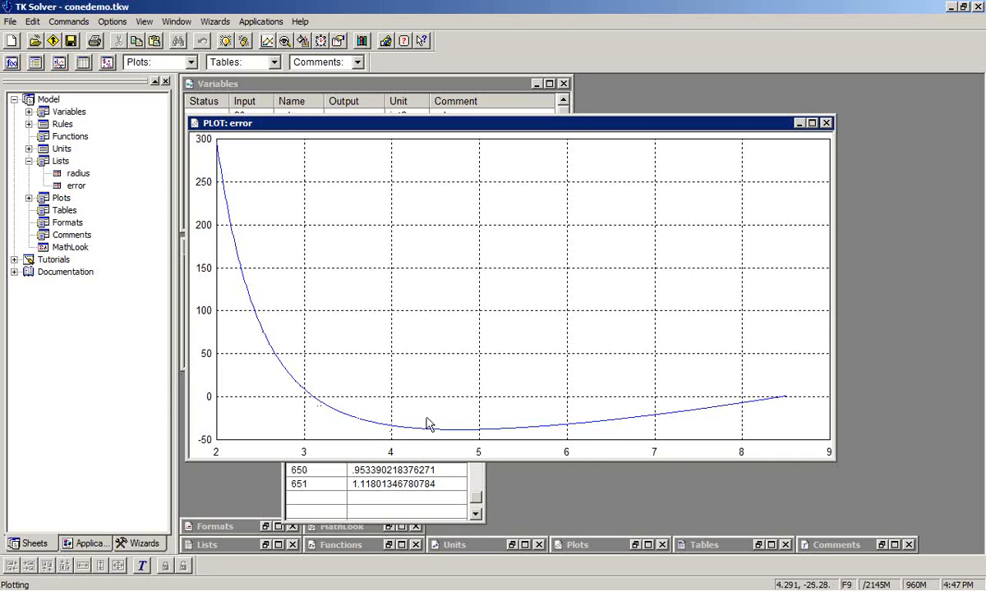
mouse_move(595, 422)
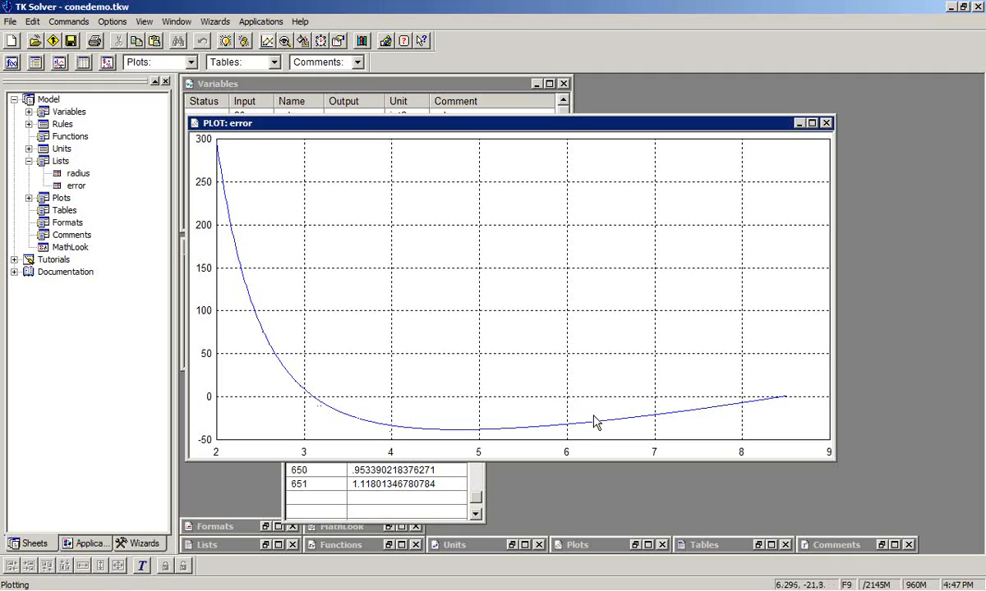
mouse_move(536, 433)
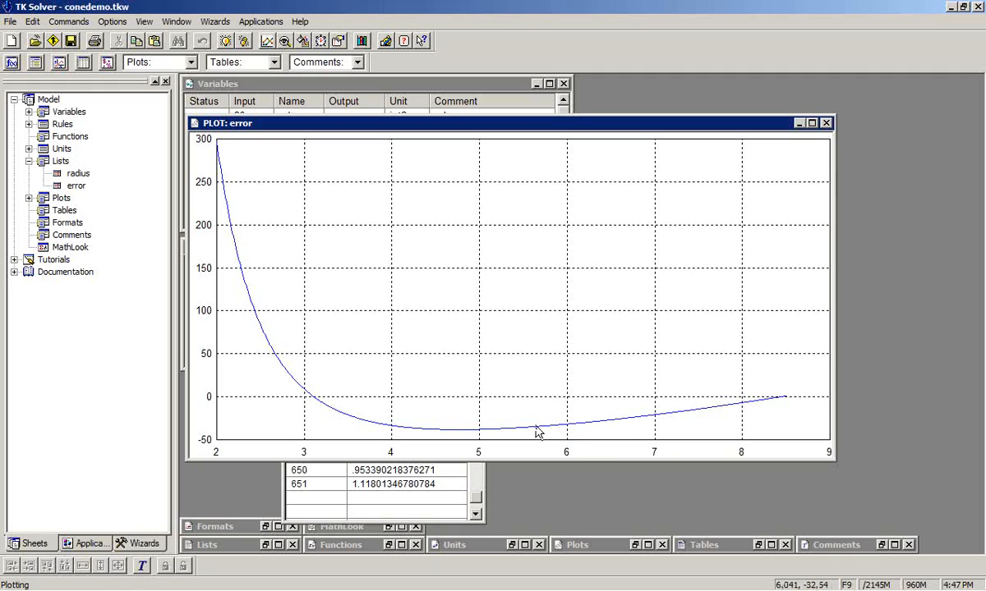
mouse_move(717, 416)
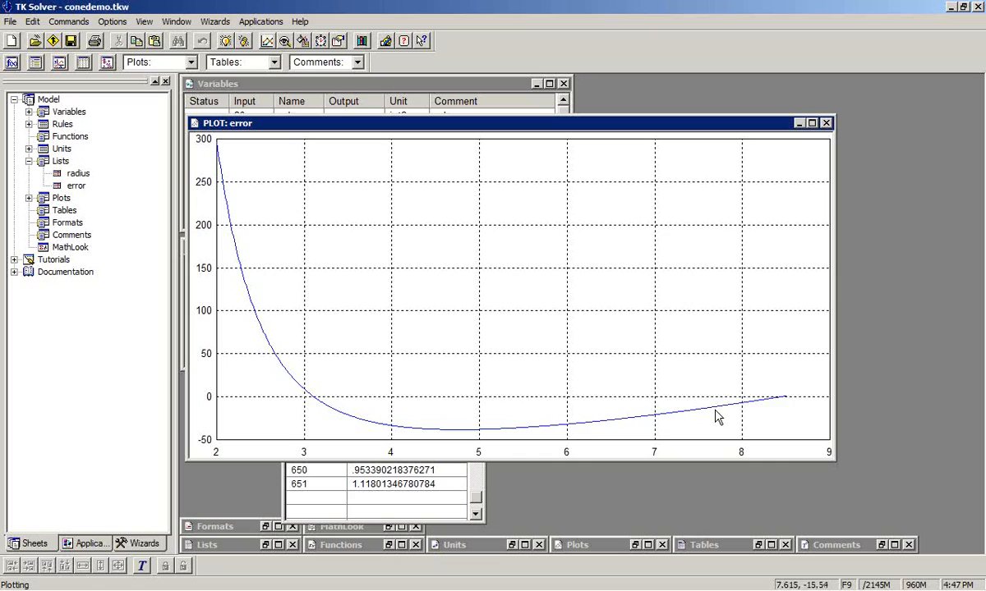
mouse_move(390, 384)
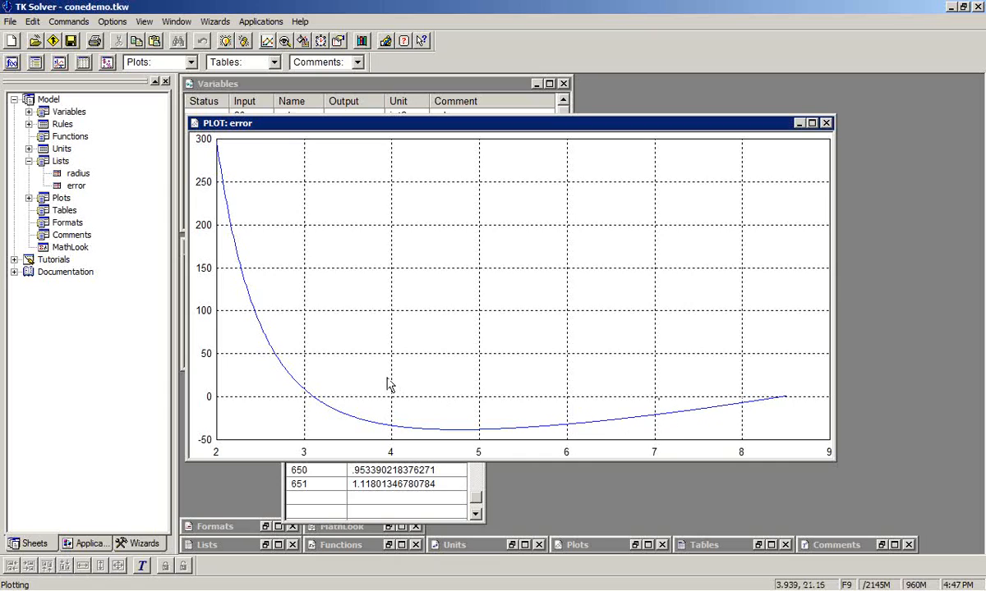
mouse_move(402, 342)
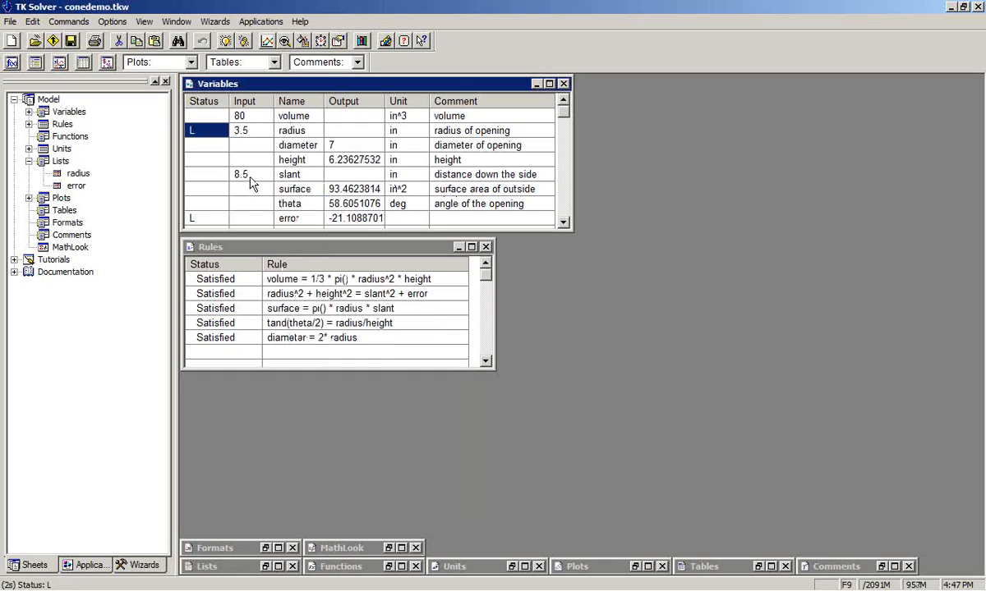
mouse_move(257, 222)
text(0)
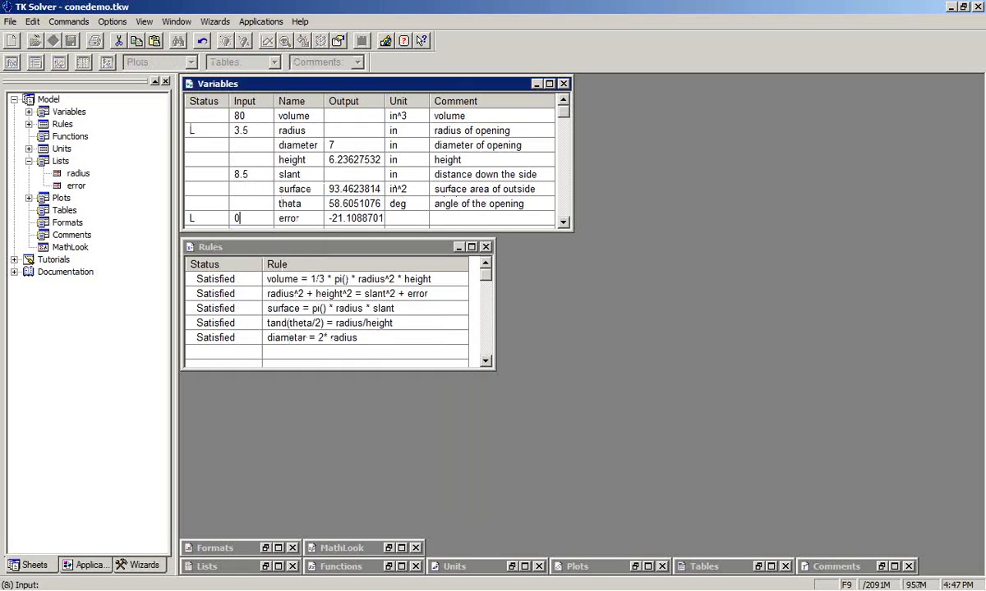
Fix error at 0 with radius guessed and solve, giving radius 3.1074.
click(251, 218)
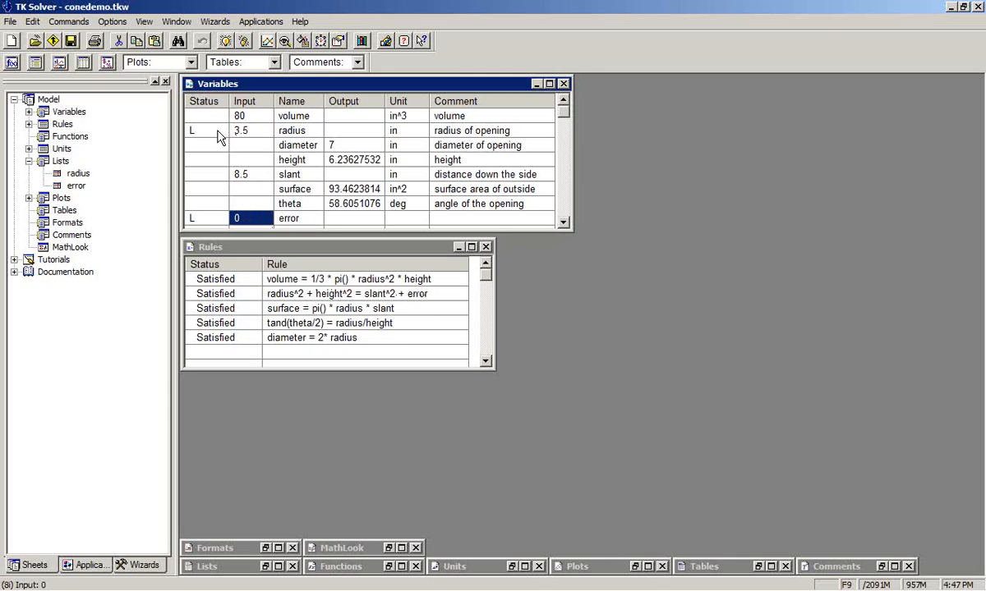
click(206, 129)
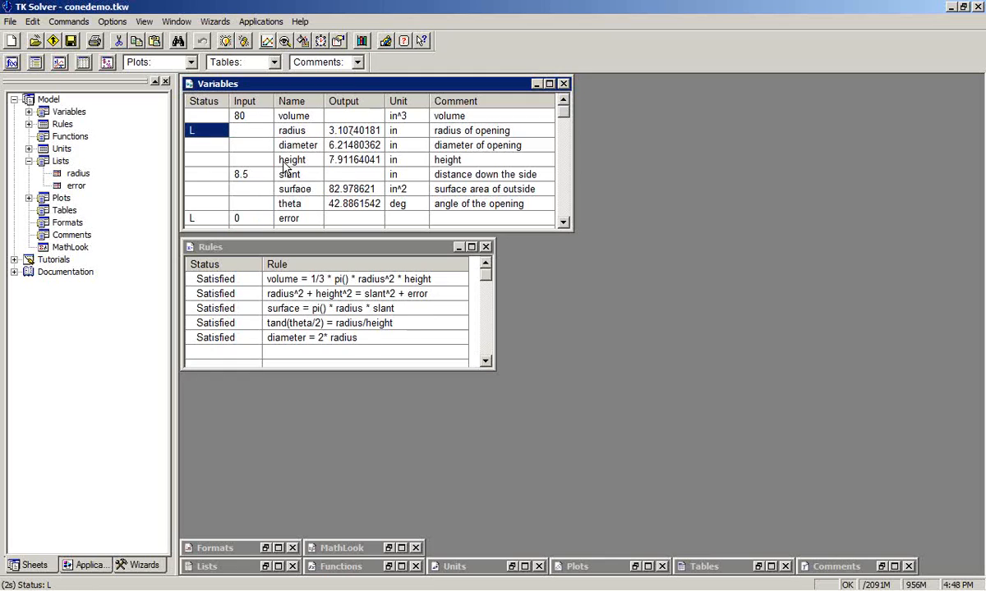
click(219, 131)
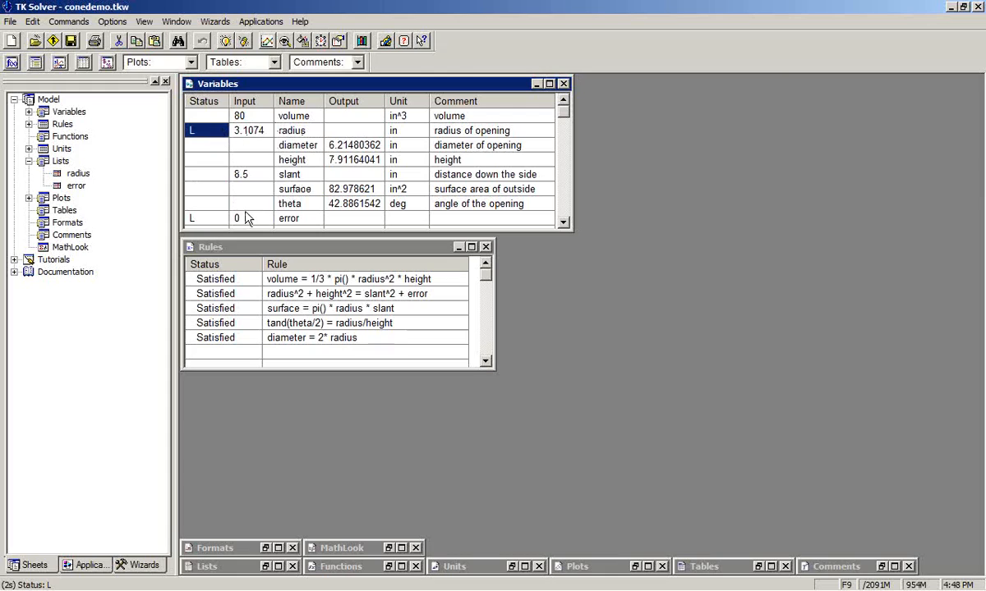
click(246, 218)
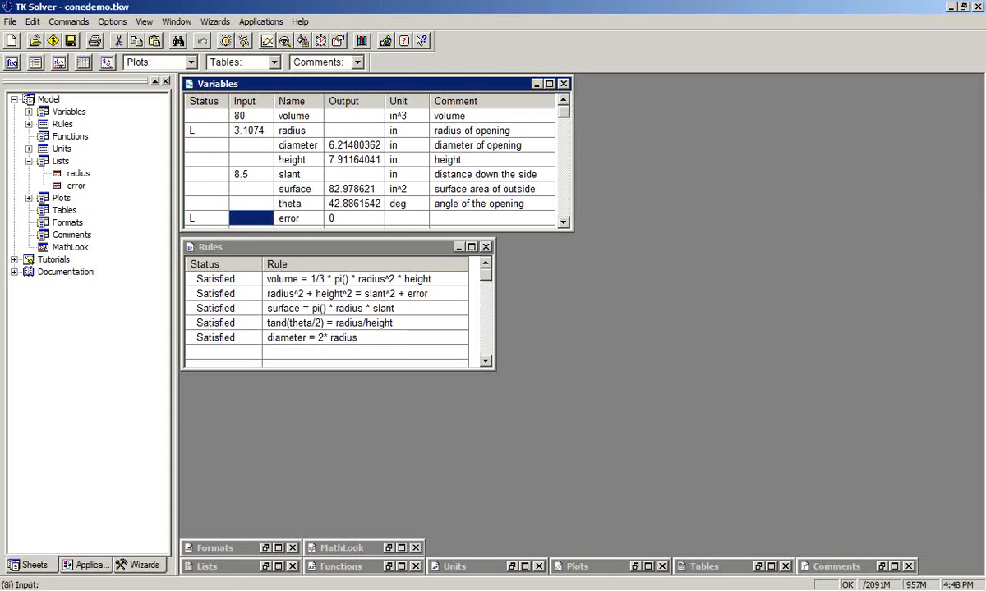
click(353, 218)
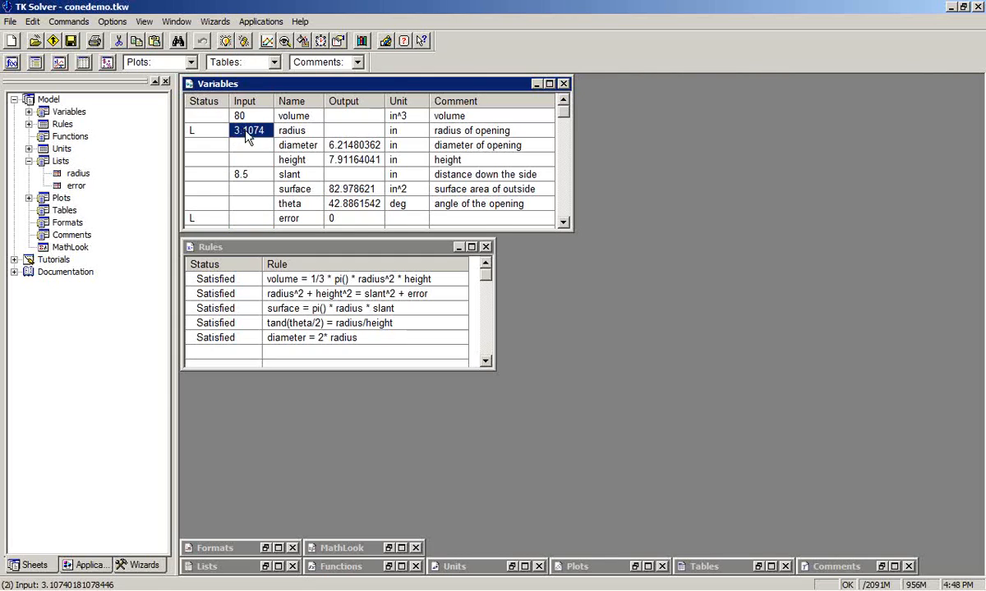
click(354, 217)
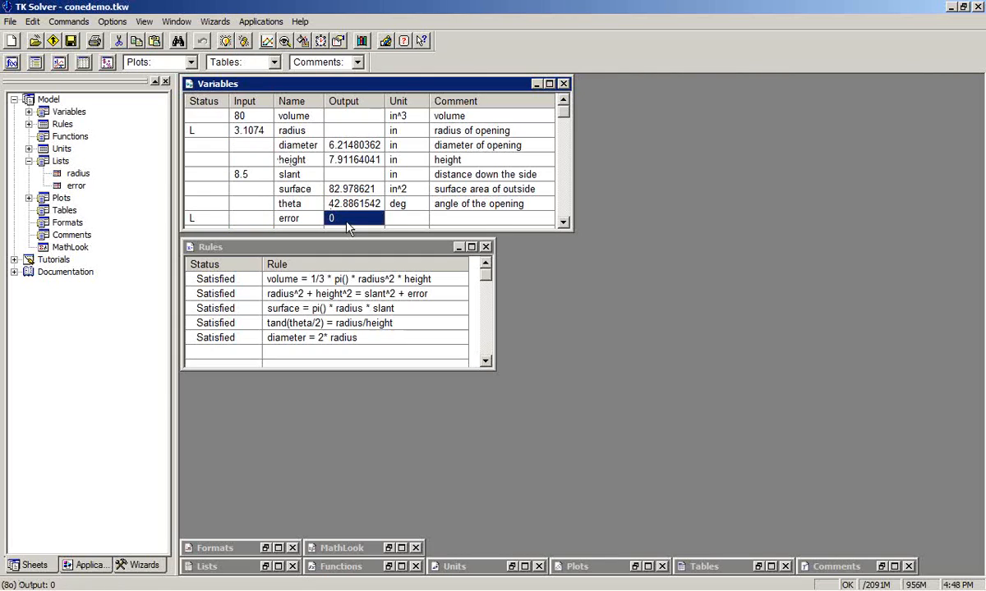